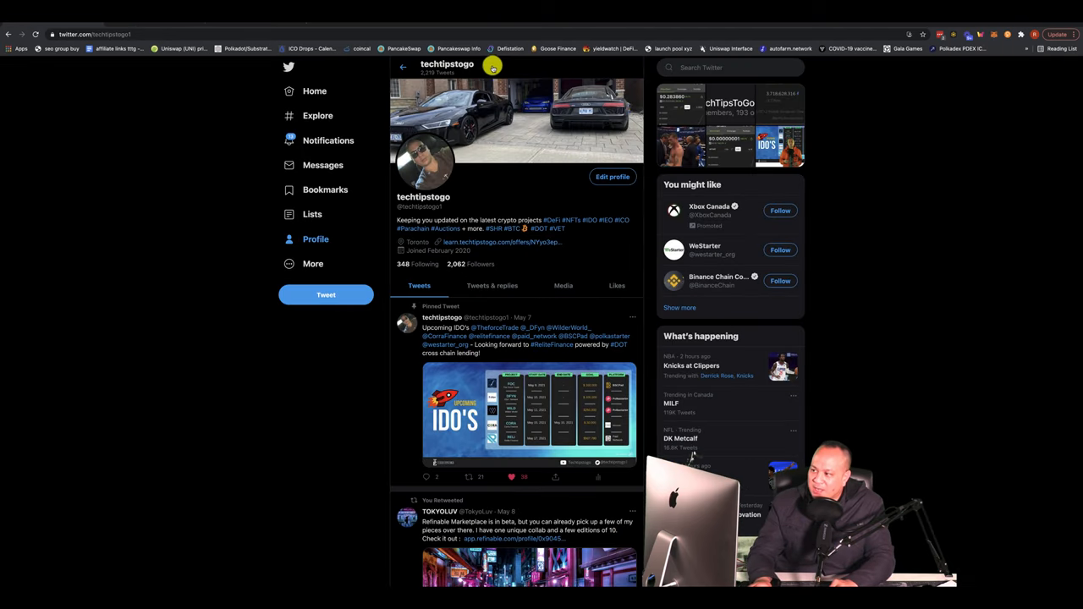
{"action": "mouse_move", "coordinate": [402, 209]}
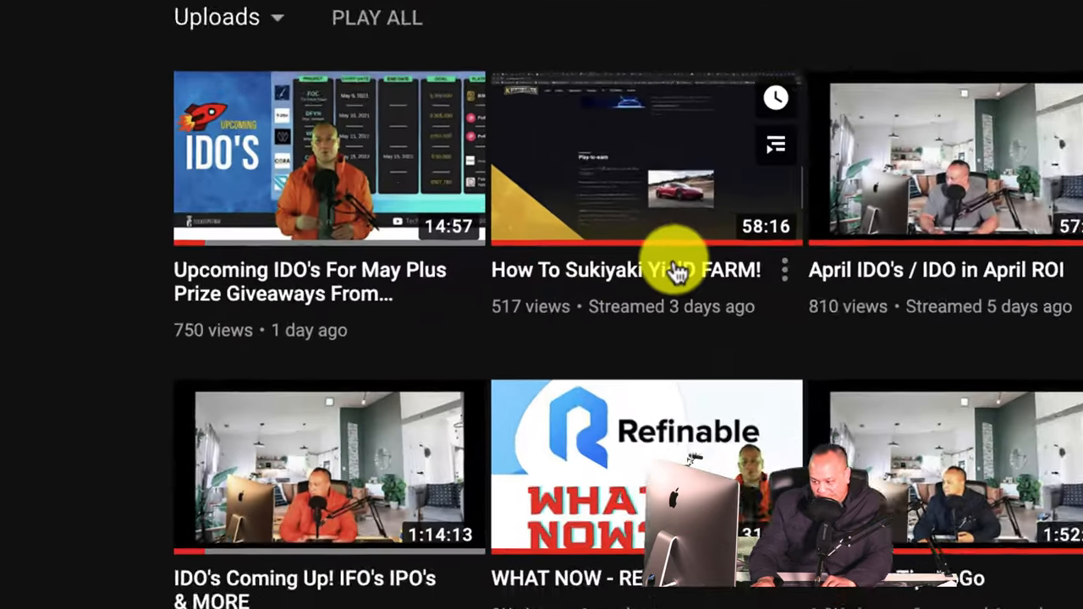
- Scroll down through the channel's Uploads grid on YouTube
{"action": "scroll", "scroll_direction": "down", "scroll_amount": 3}
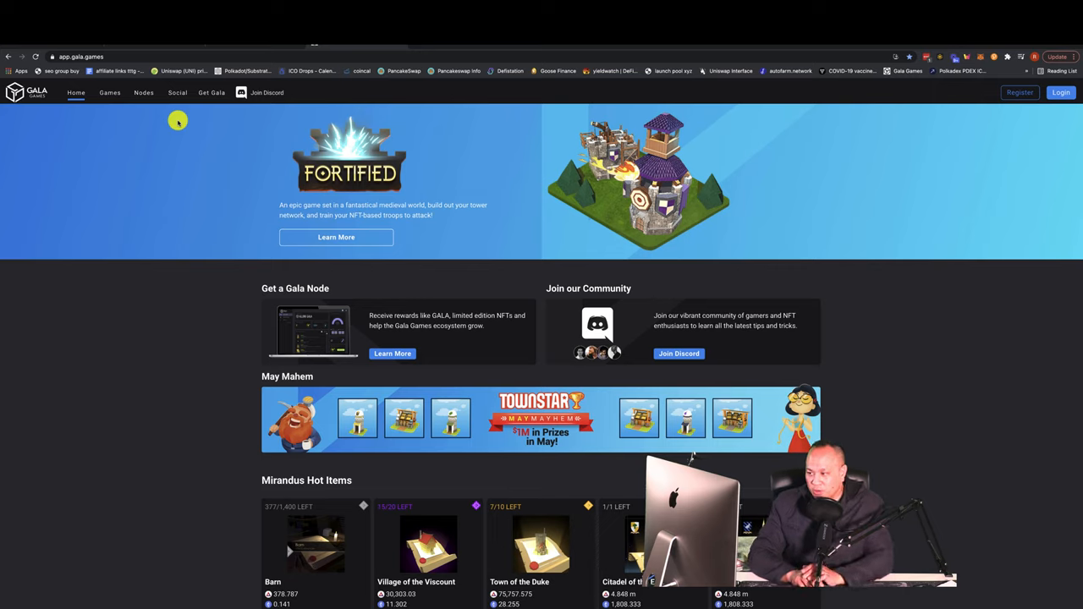
{"action": "mouse_move", "coordinate": [233, 163]}
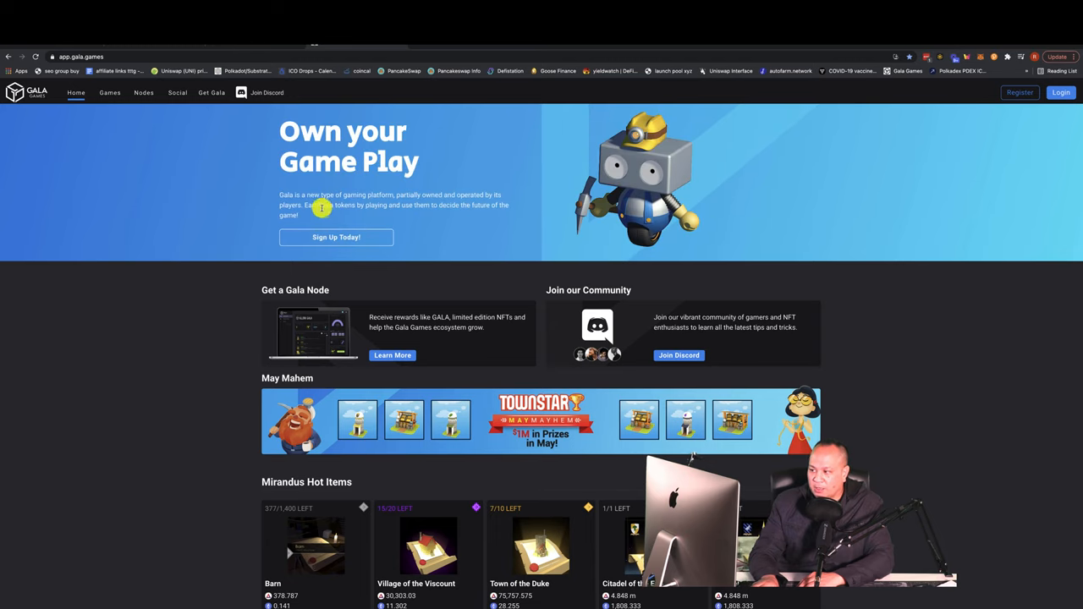
{"action": "mouse_move", "coordinate": [355, 165]}
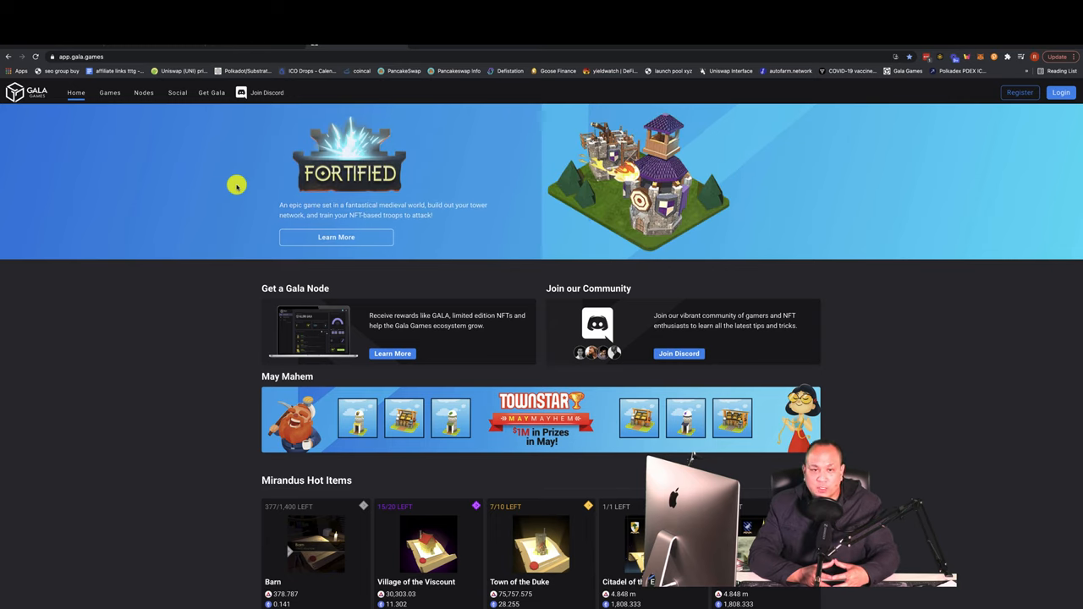
- Open Fortified's Learn More page, scroll down to the Arrow Tower Lv 1, then back up
{"action": "left_click", "coordinate": [336, 237]}
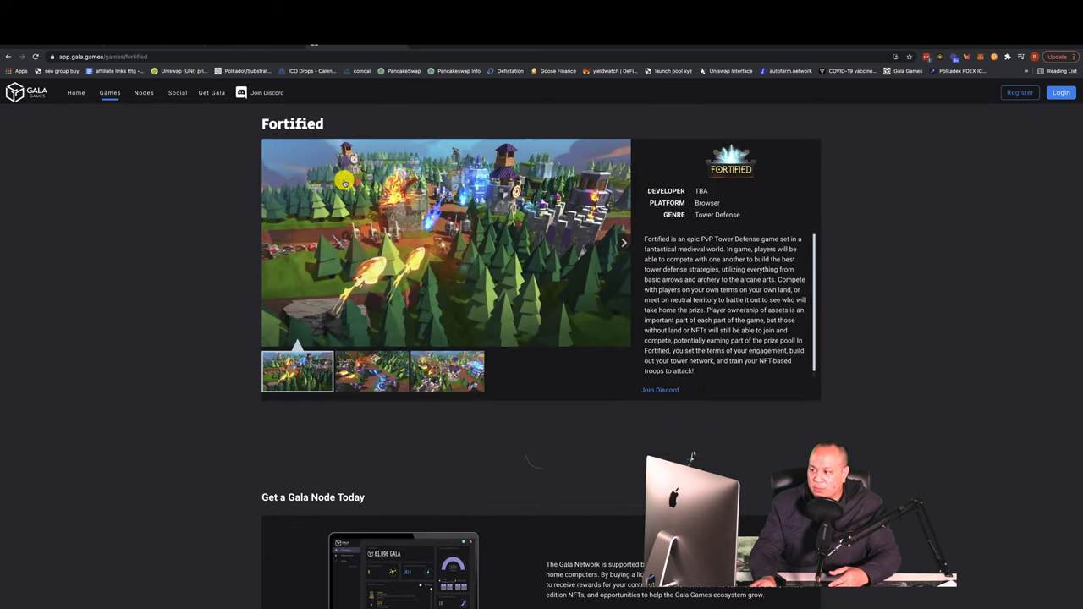
{"action": "scroll", "scroll_direction": "down", "scroll_amount": 3}
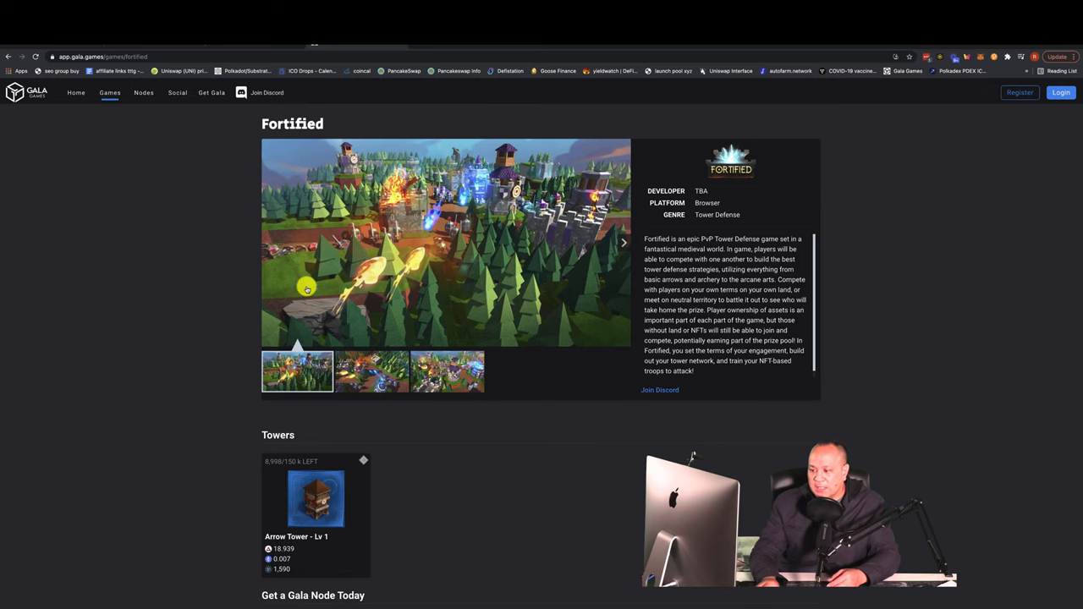
{"action": "scroll", "scroll_direction": "down", "scroll_amount": 3}
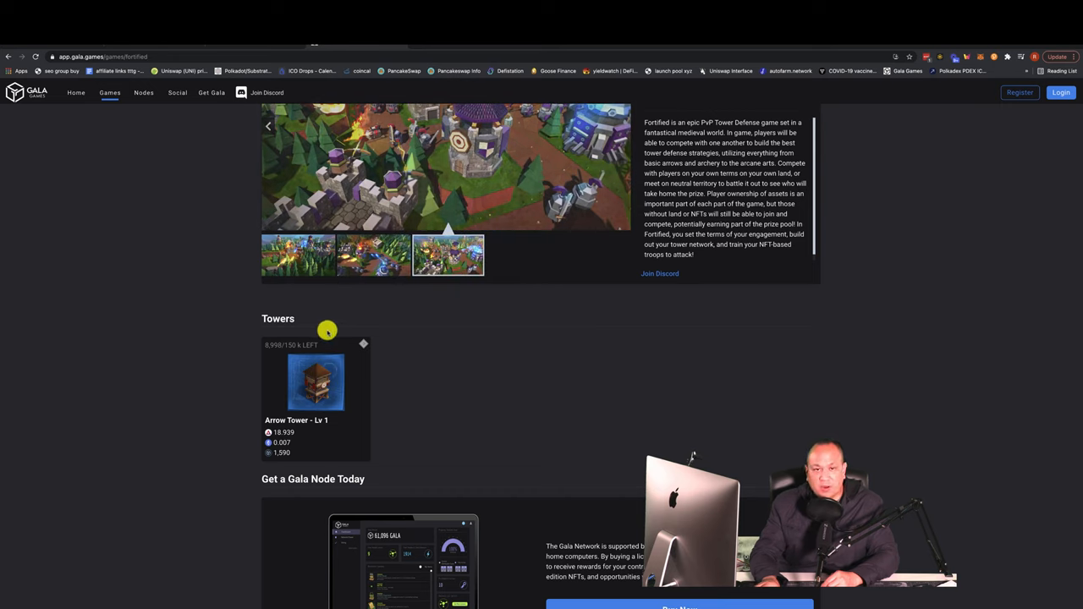
{"action": "scroll", "scroll_direction": "down", "scroll_amount": 3}
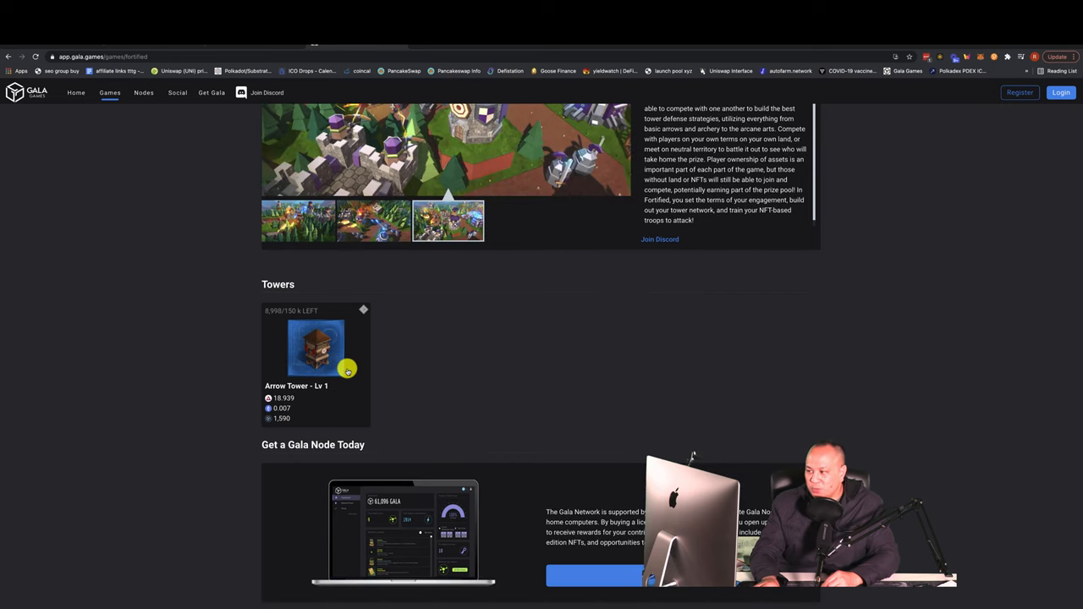
{"action": "scroll", "scroll_direction": "up", "scroll_amount": 3}
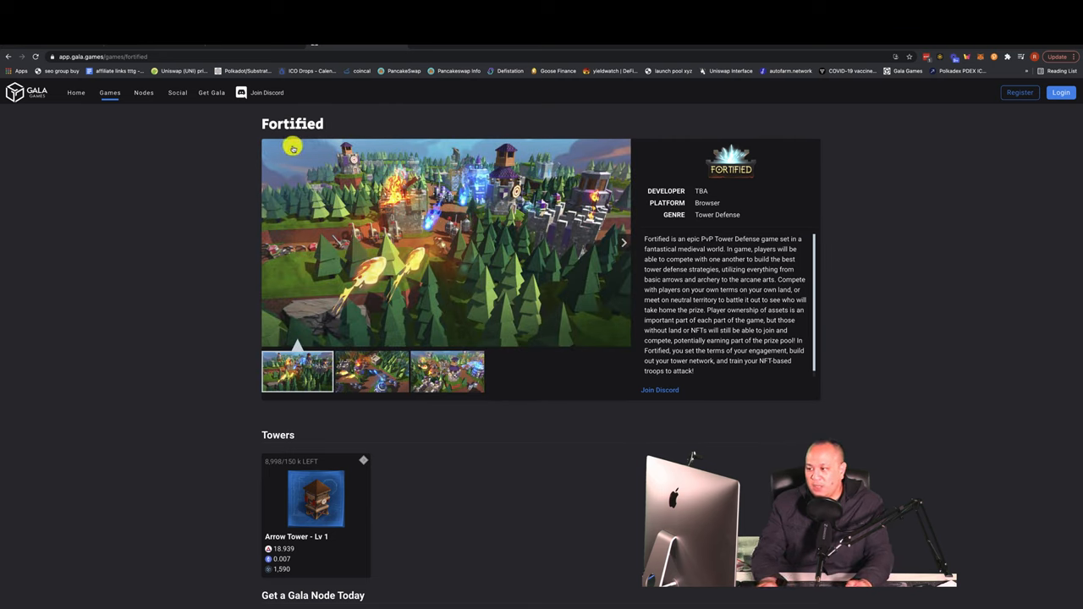
{"action": "mouse_move", "coordinate": [355, 159]}
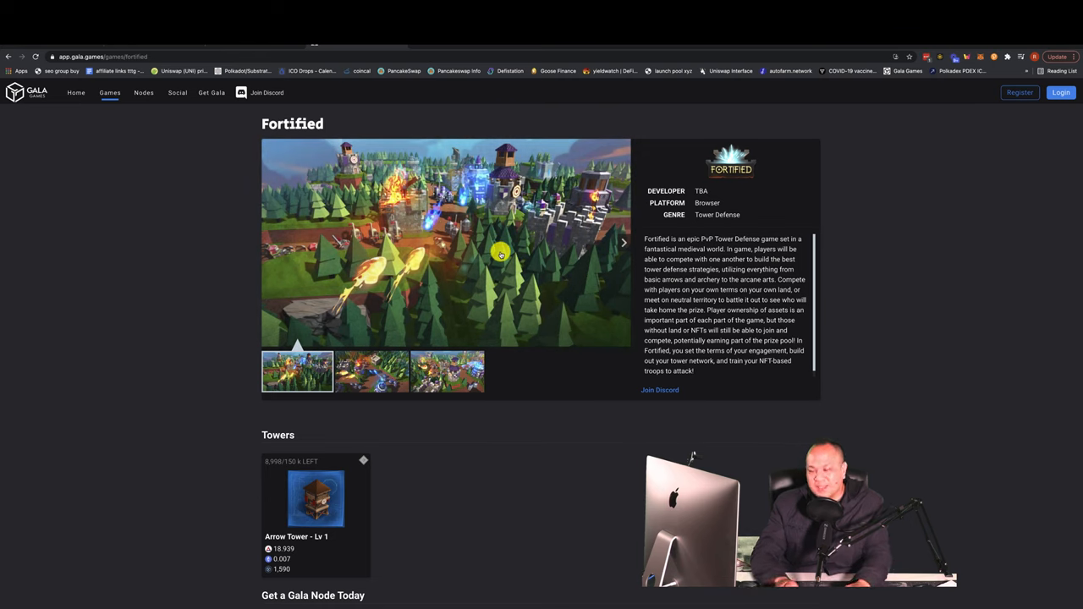
{"action": "mouse_move", "coordinate": [316, 129]}
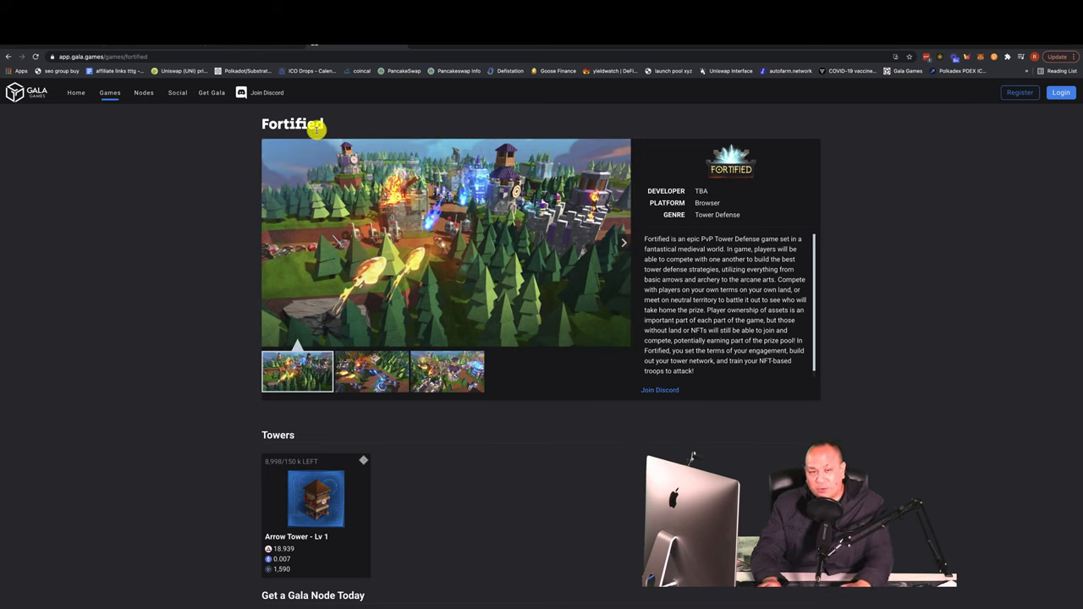
{"action": "left_click", "coordinate": [621, 243]}
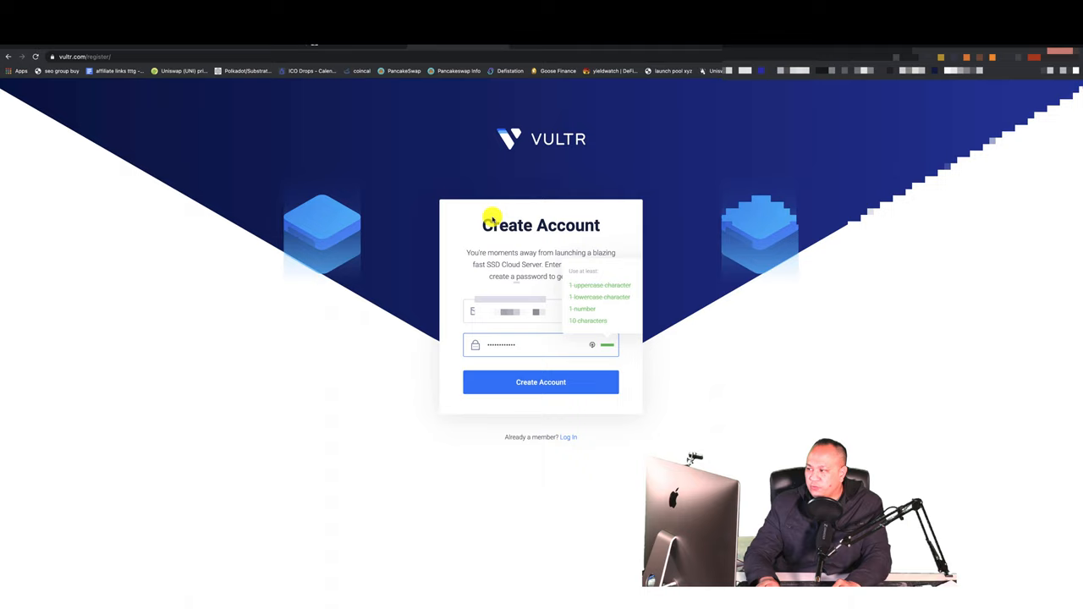
{"action": "mouse_move", "coordinate": [498, 167]}
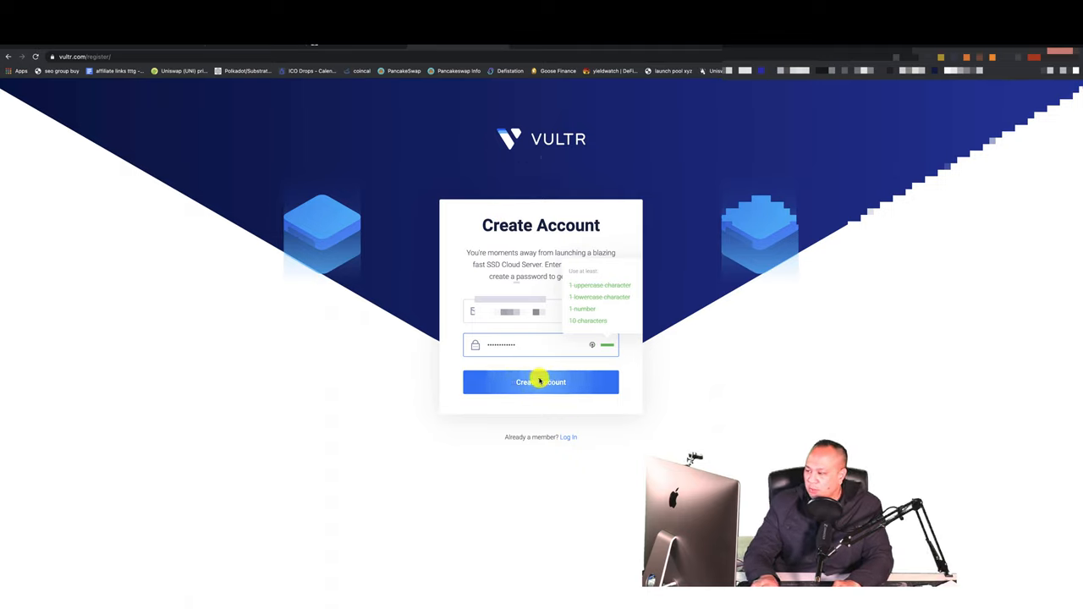
- Submit the Vultr sign-up form with Create Account
{"action": "left_click", "coordinate": [541, 382]}
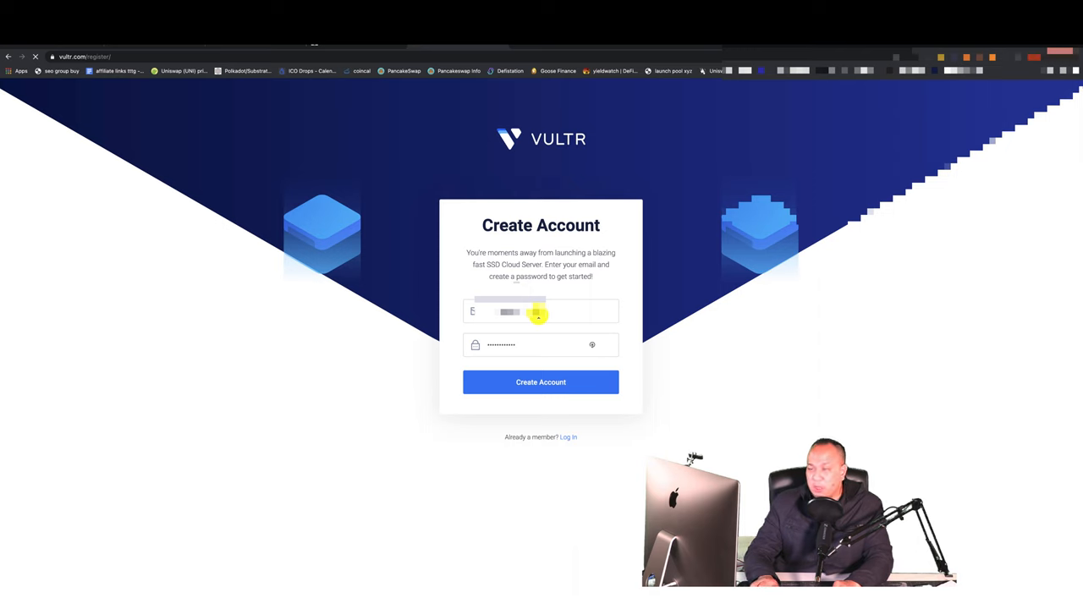
{"action": "left_click", "coordinate": [540, 382]}
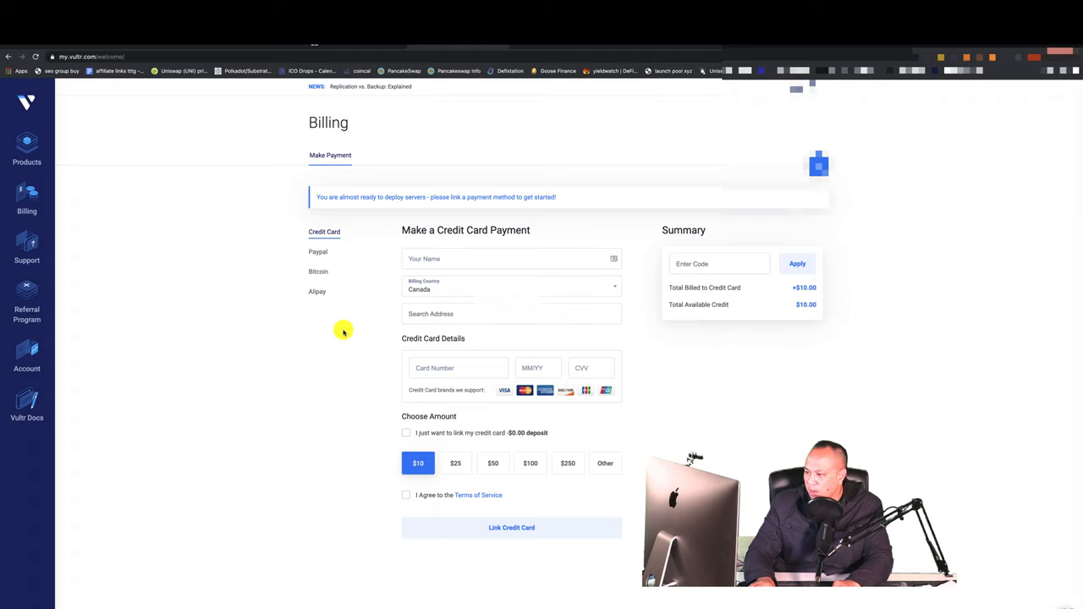
{"action": "mouse_move", "coordinate": [331, 295]}
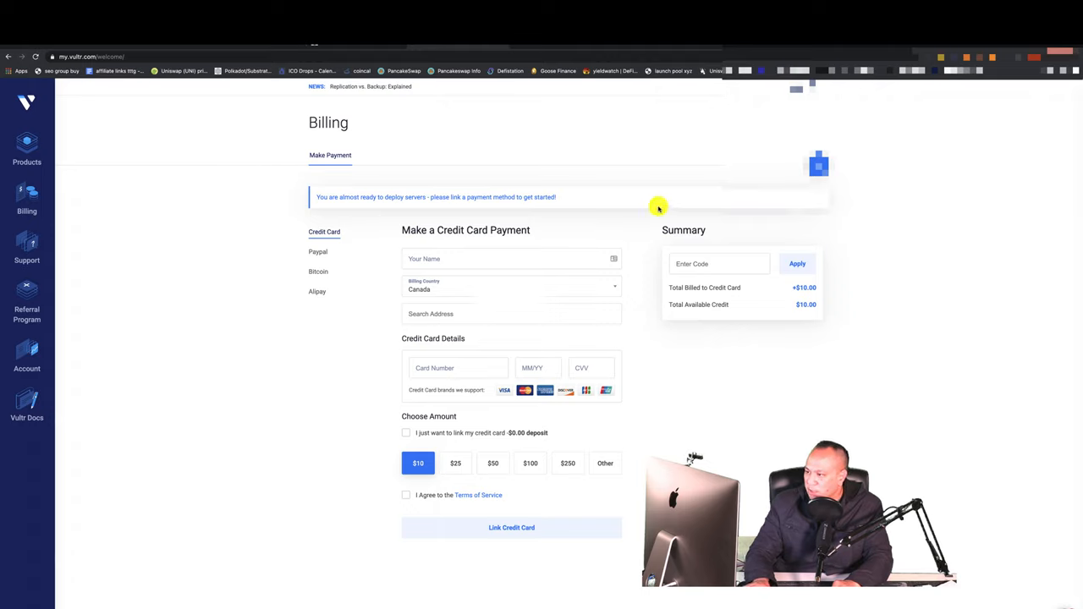
{"action": "mouse_move", "coordinate": [374, 188]}
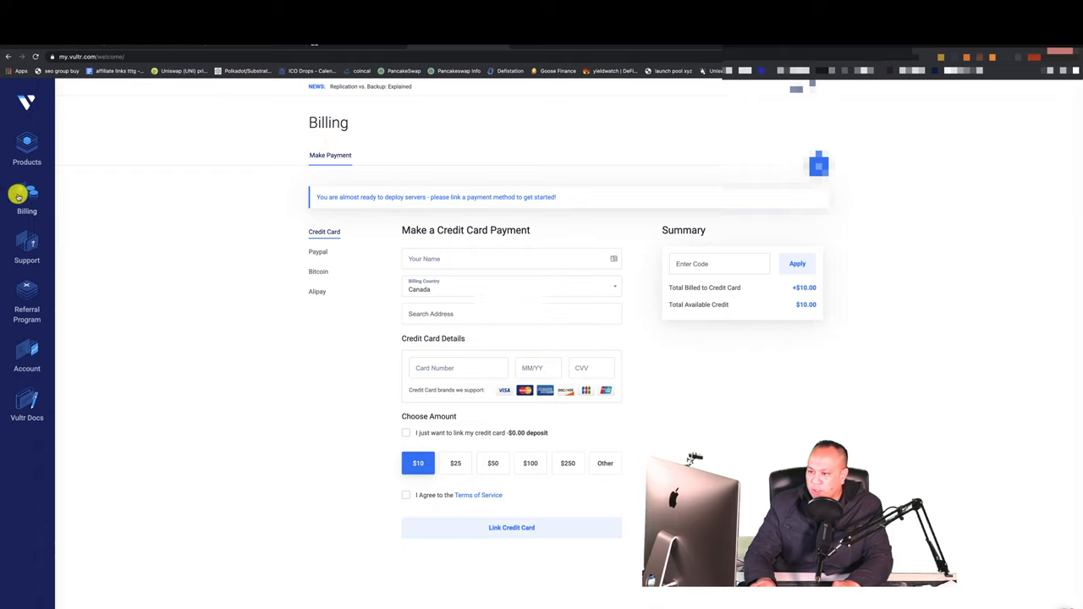
- Go to Vultr's Deploy New Instance page from the left sidebar
{"action": "left_click", "coordinate": [27, 144]}
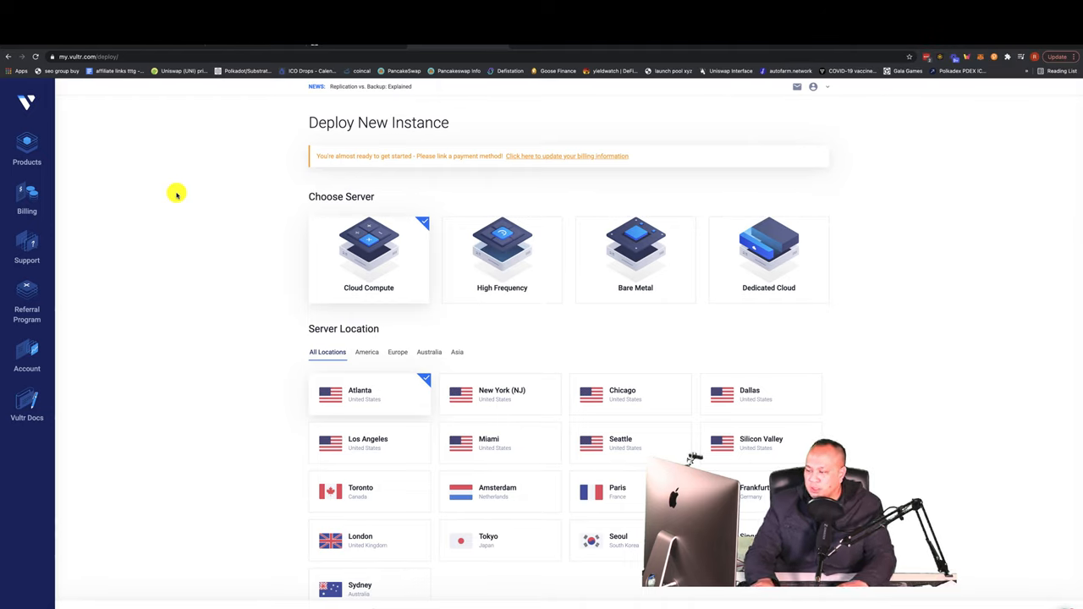
{"action": "mouse_move", "coordinate": [54, 126]}
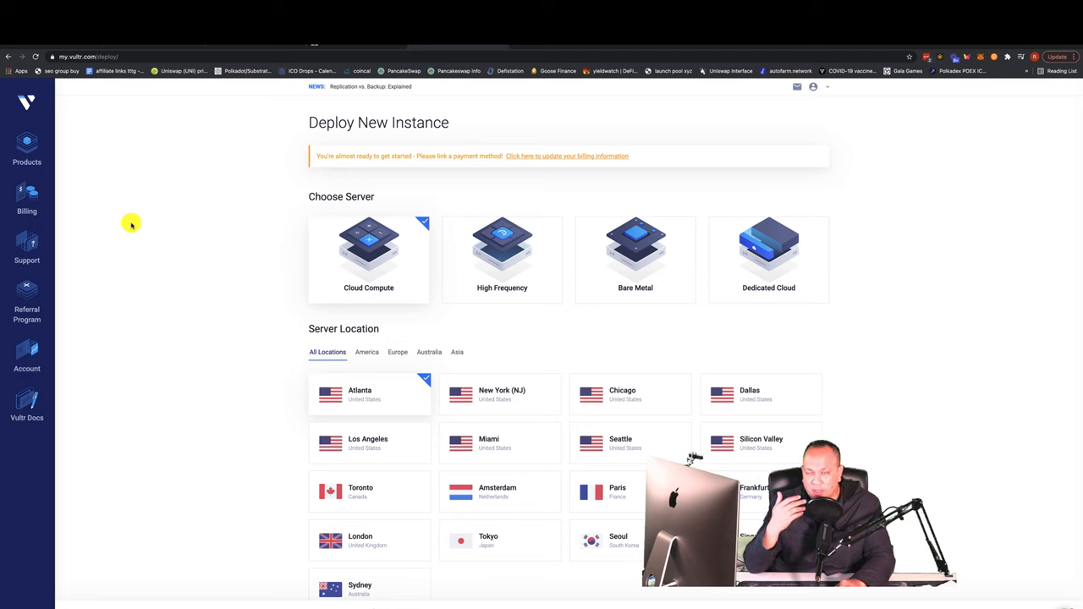
{"action": "mouse_move", "coordinate": [135, 209]}
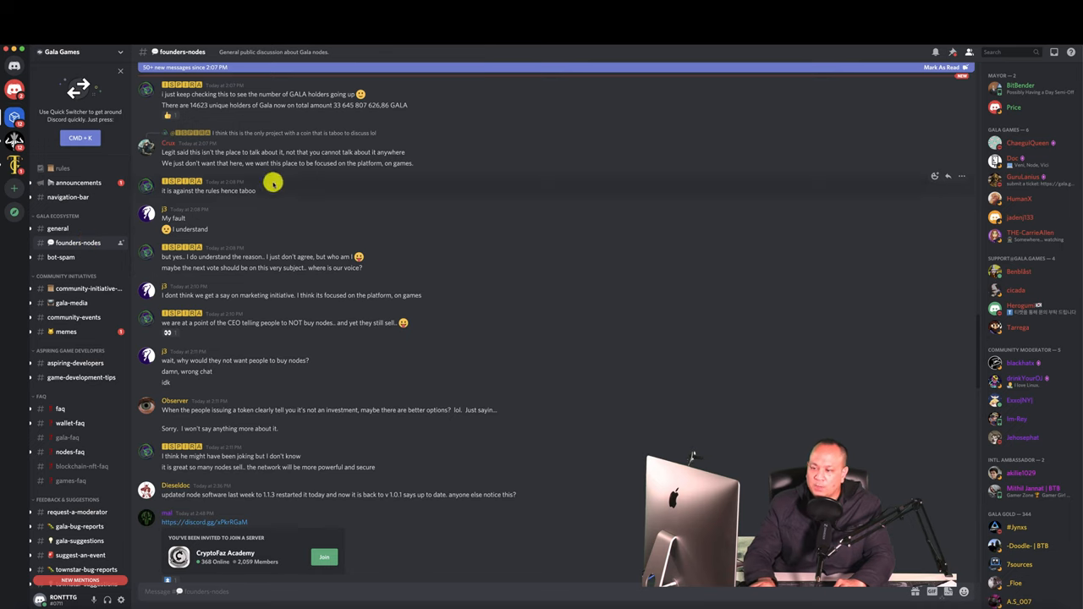
{"action": "mouse_move", "coordinate": [407, 137]}
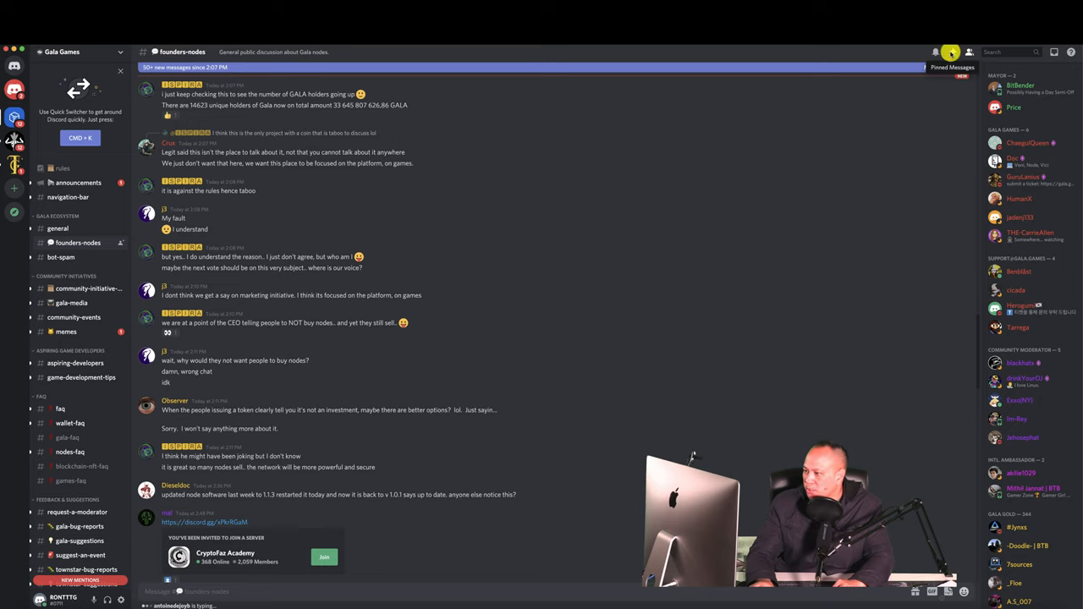
- Show founders-nodes pinned messages, including the headless node install instructions
{"action": "left_click", "coordinate": [948, 51]}
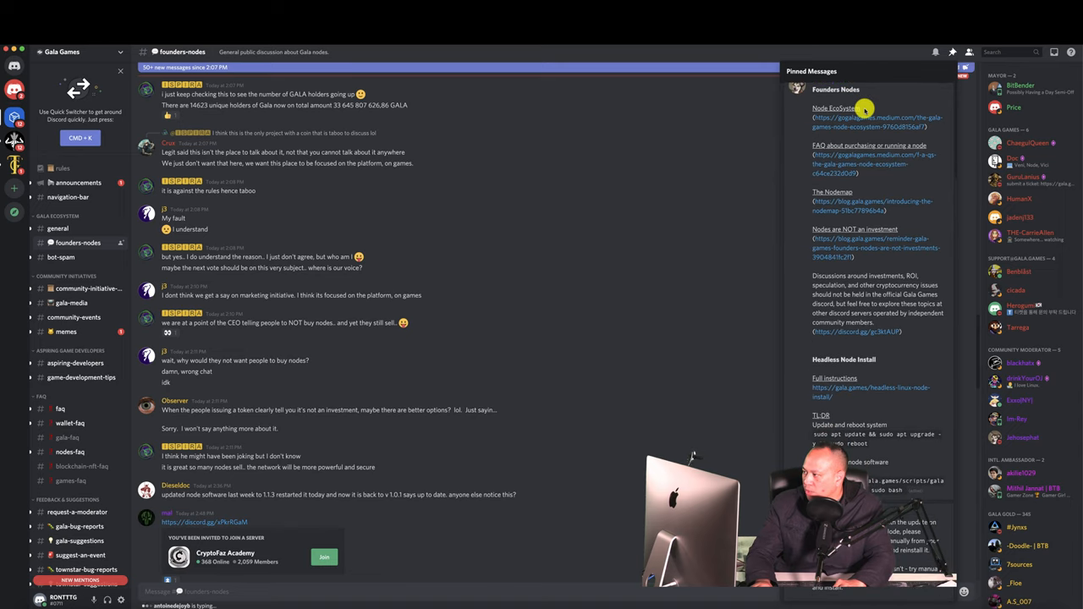
{"action": "mouse_move", "coordinate": [867, 230]}
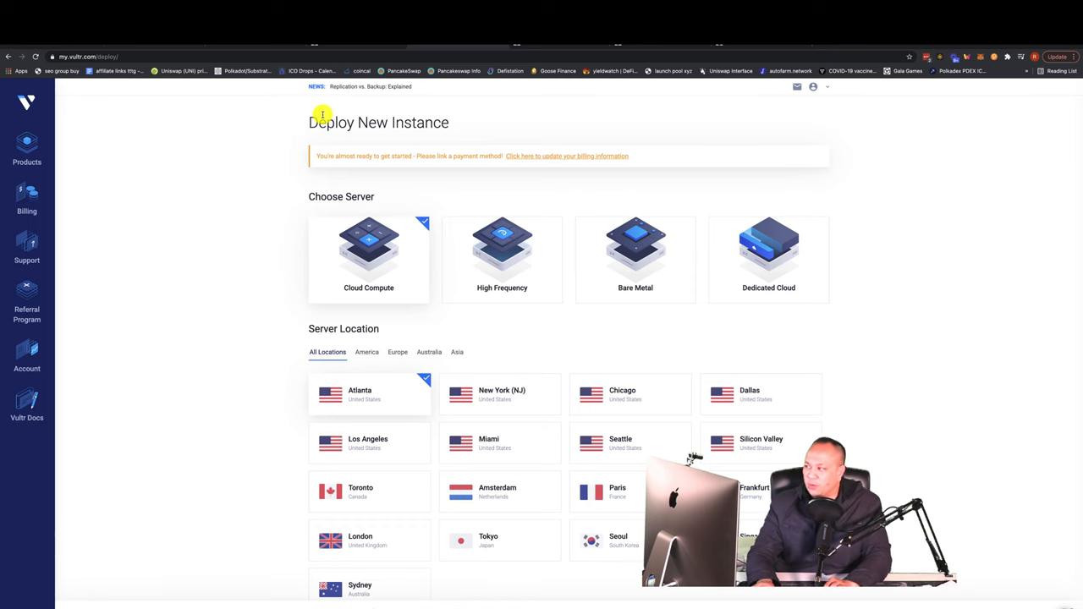
{"action": "mouse_move", "coordinate": [250, 183]}
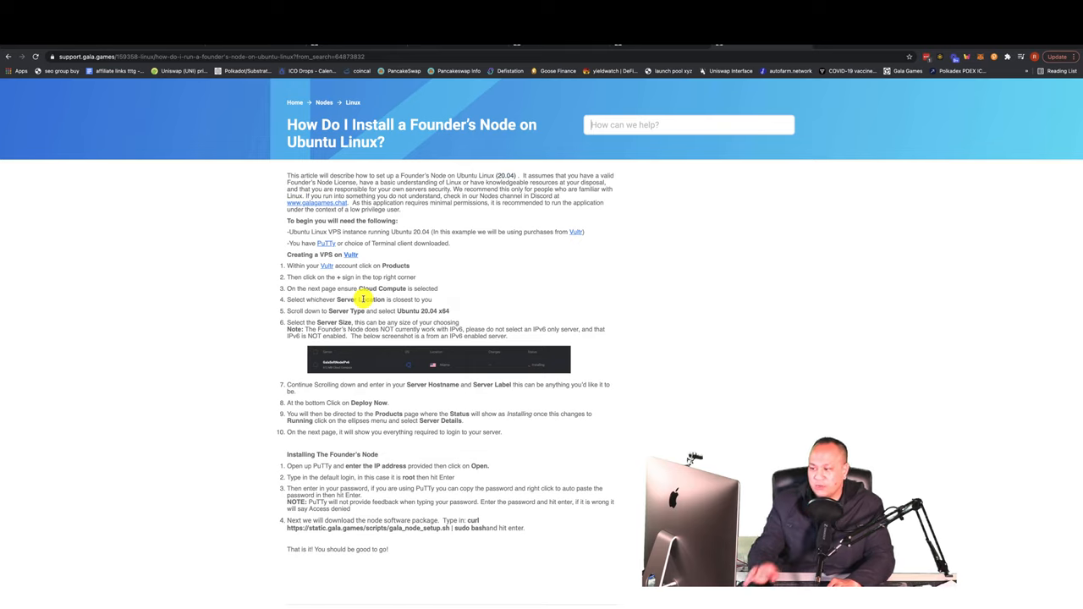
{"action": "mouse_move", "coordinate": [331, 299]}
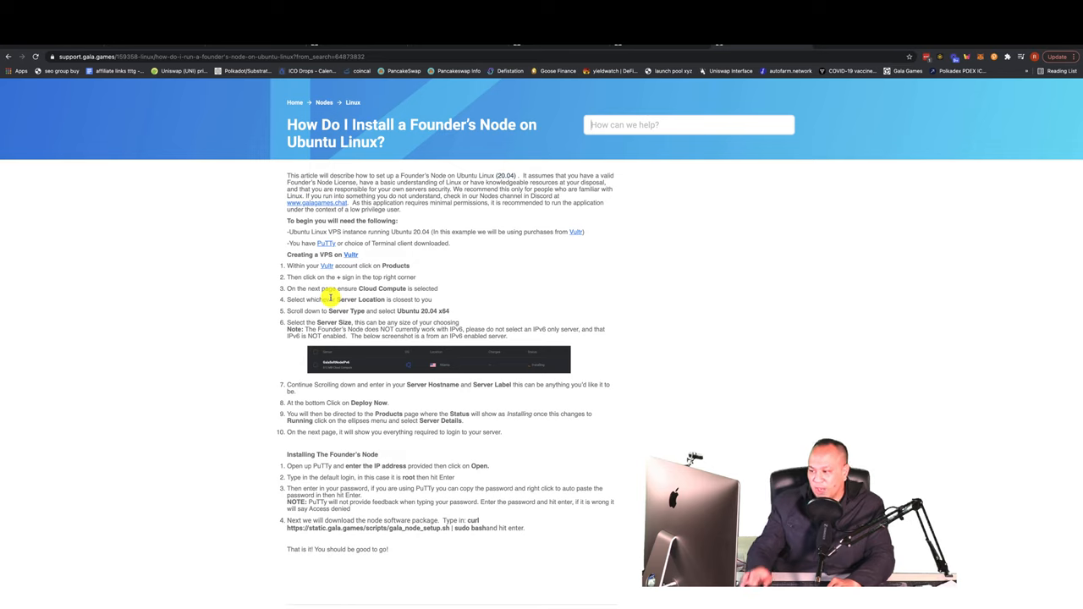
{"action": "mouse_move", "coordinate": [370, 288]}
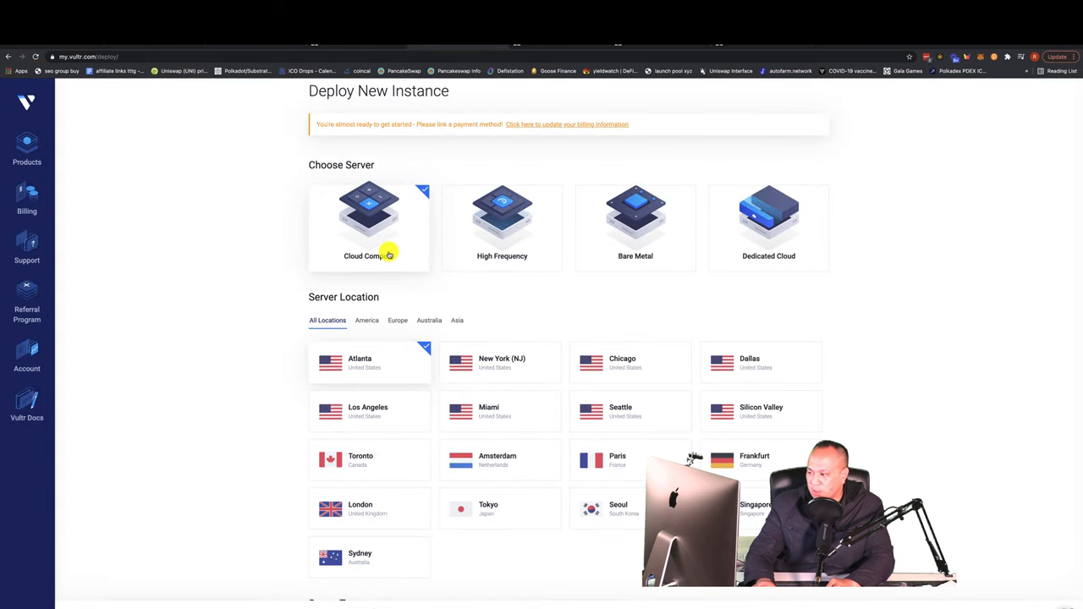
{"action": "mouse_move", "coordinate": [606, 362]}
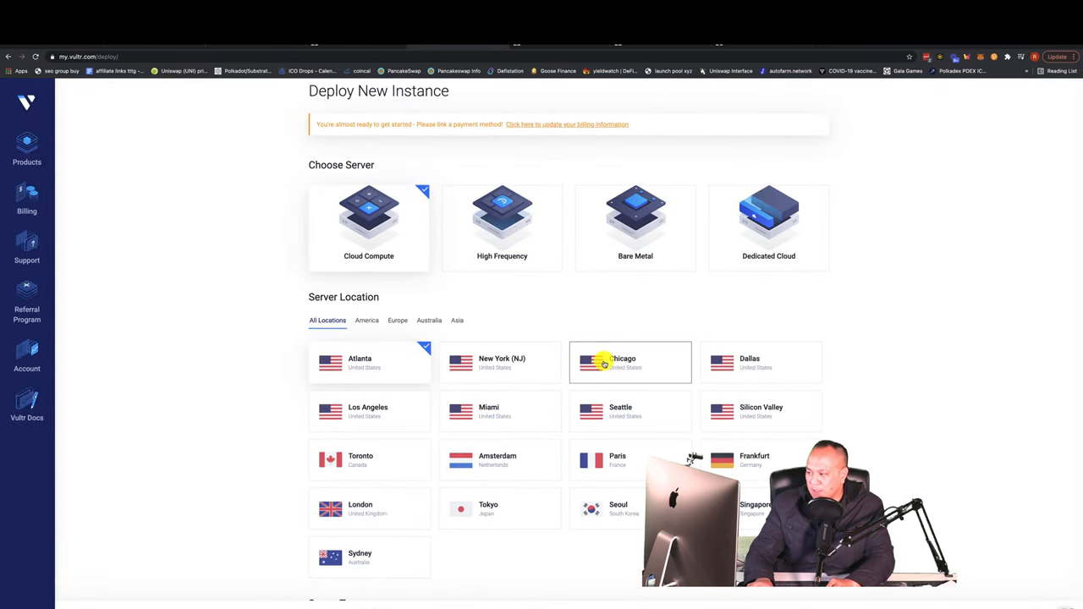
- Choose New York (NJ) as location and Ubuntu 20.04 x64 as server type
{"action": "left_click", "coordinate": [500, 362]}
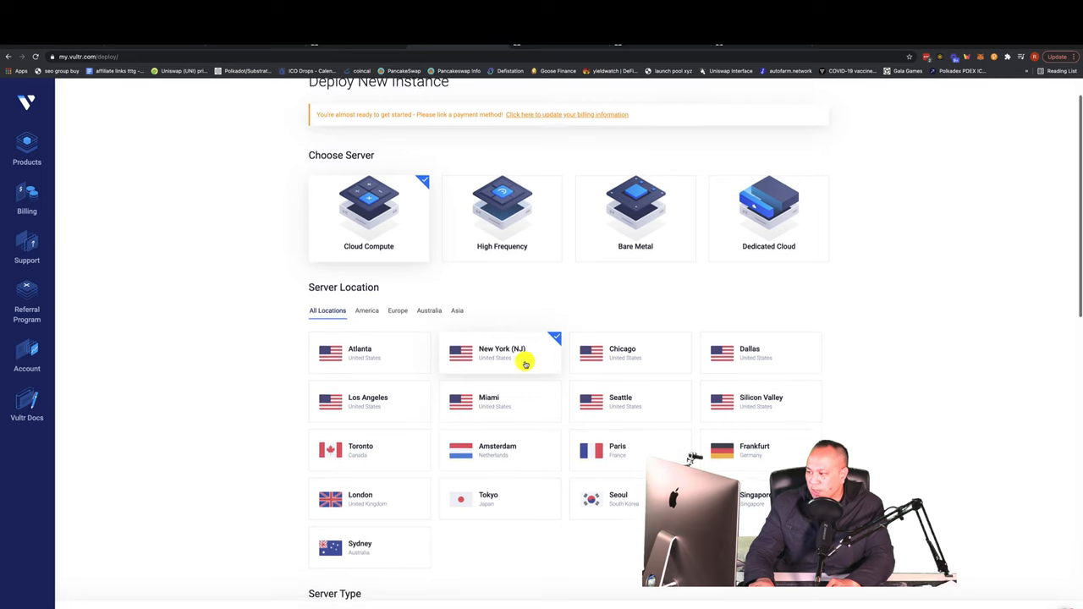
{"action": "scroll", "scroll_direction": "down", "scroll_amount": 3}
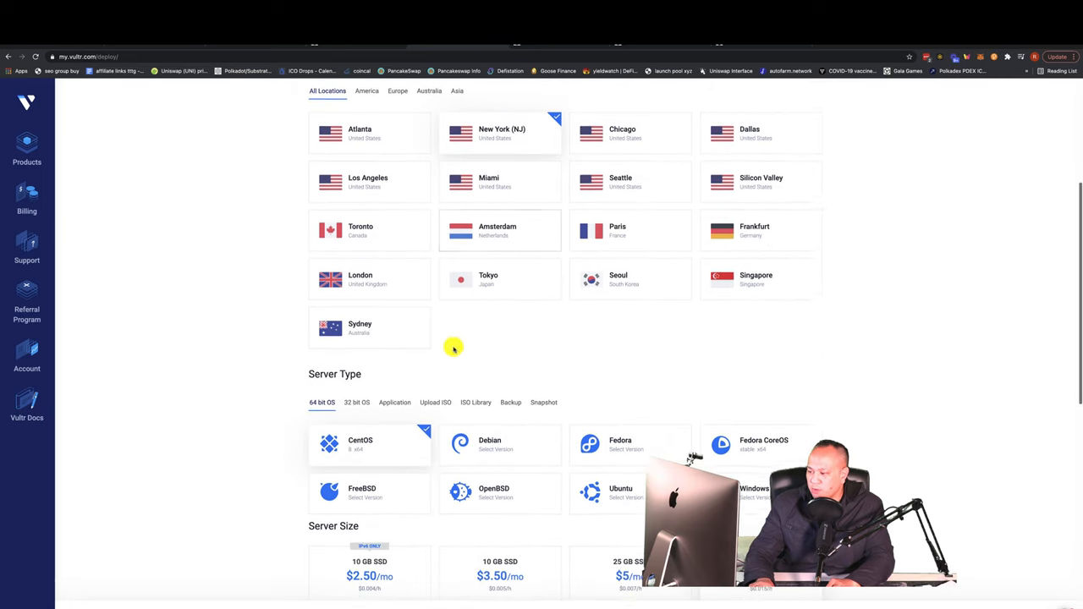
{"action": "scroll", "scroll_direction": "down", "scroll_amount": 3}
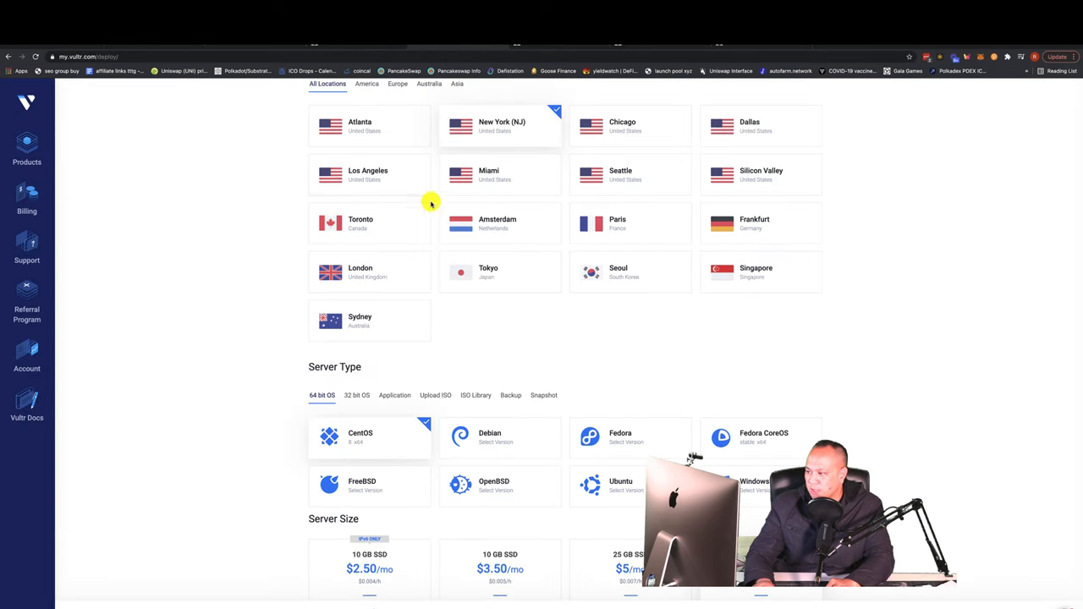
{"action": "scroll", "scroll_direction": "down", "scroll_amount": 3}
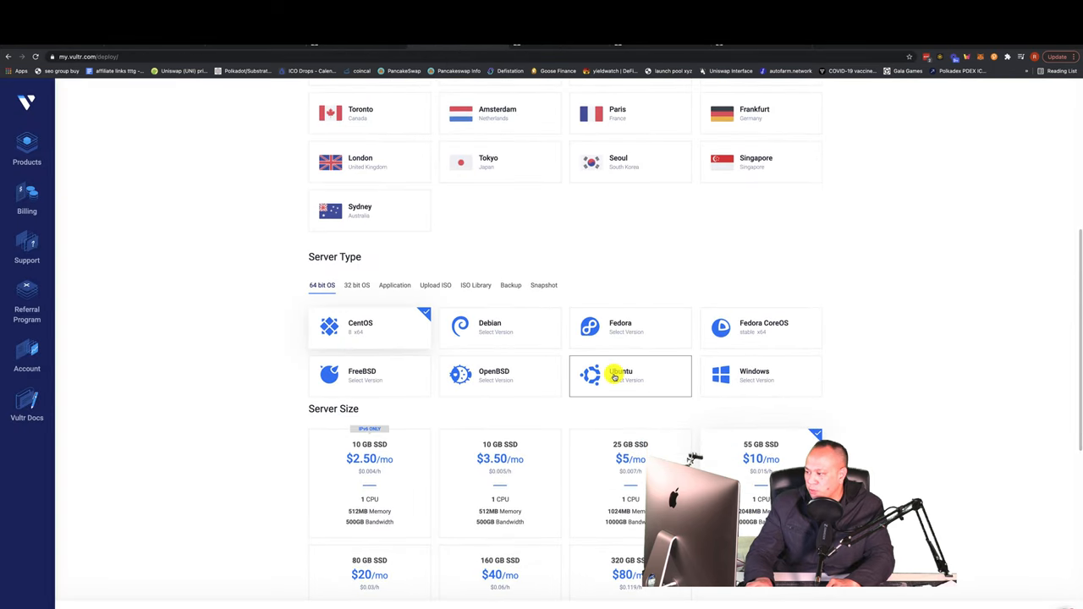
{"action": "left_click", "coordinate": [630, 376]}
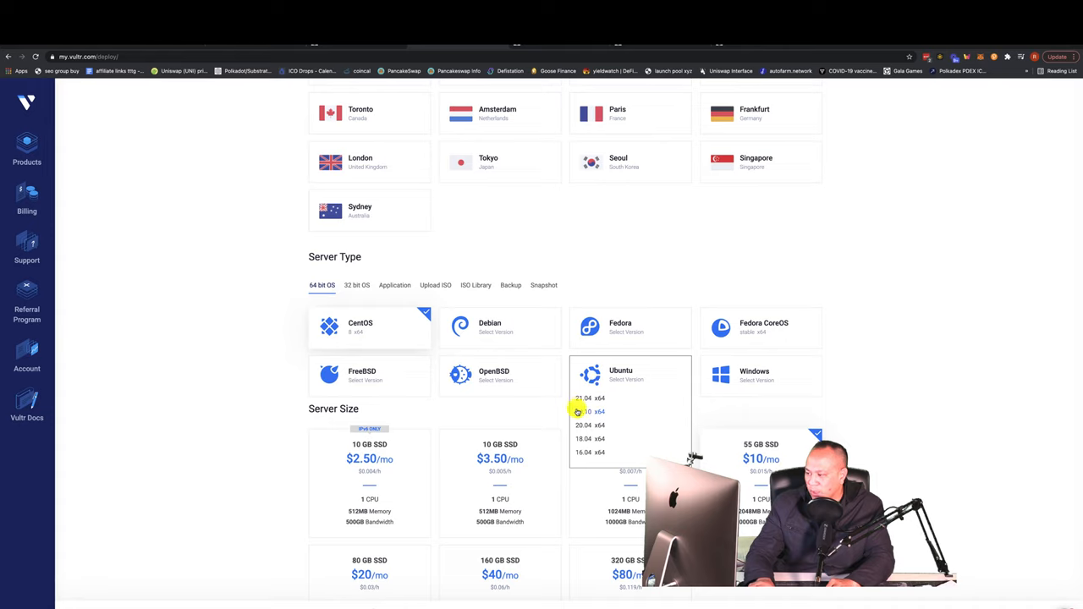
{"action": "left_click", "coordinate": [592, 427]}
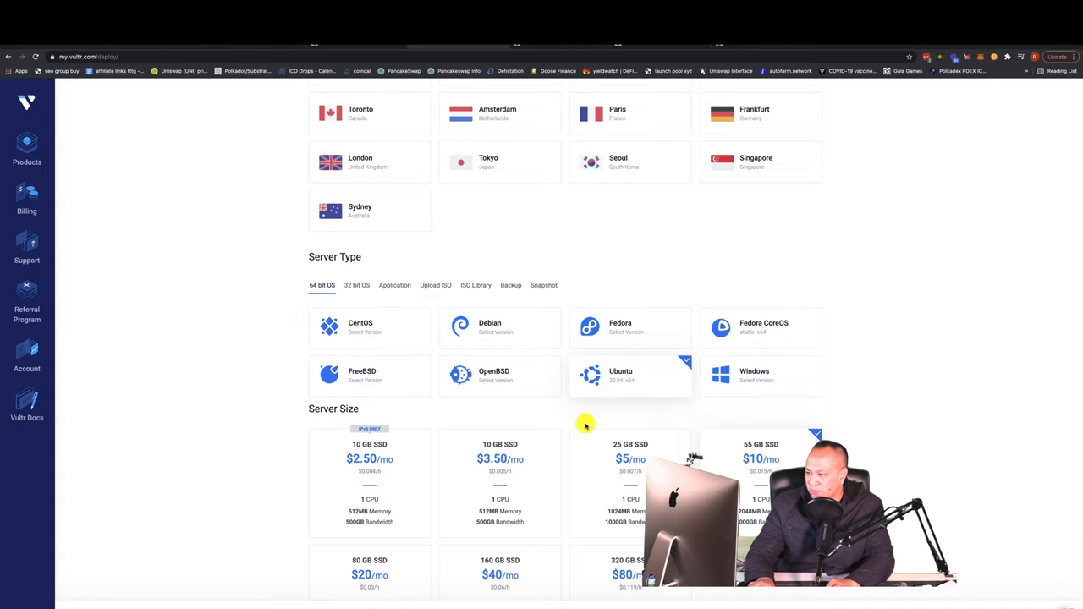
{"action": "scroll", "scroll_direction": "down", "scroll_amount": 3}
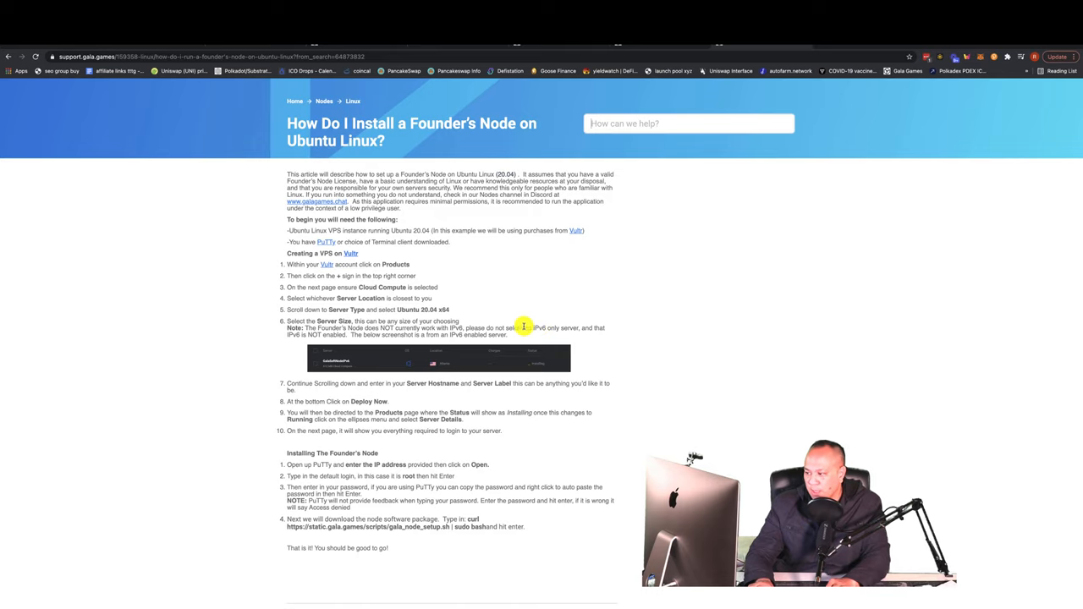
{"action": "mouse_move", "coordinate": [540, 141]}
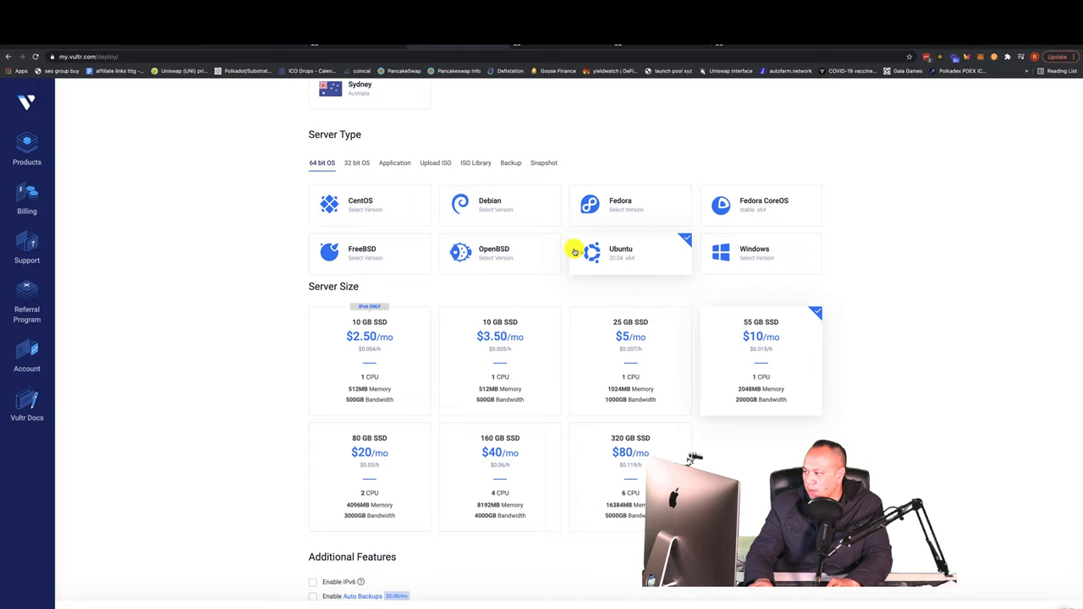
{"action": "mouse_move", "coordinate": [360, 302]}
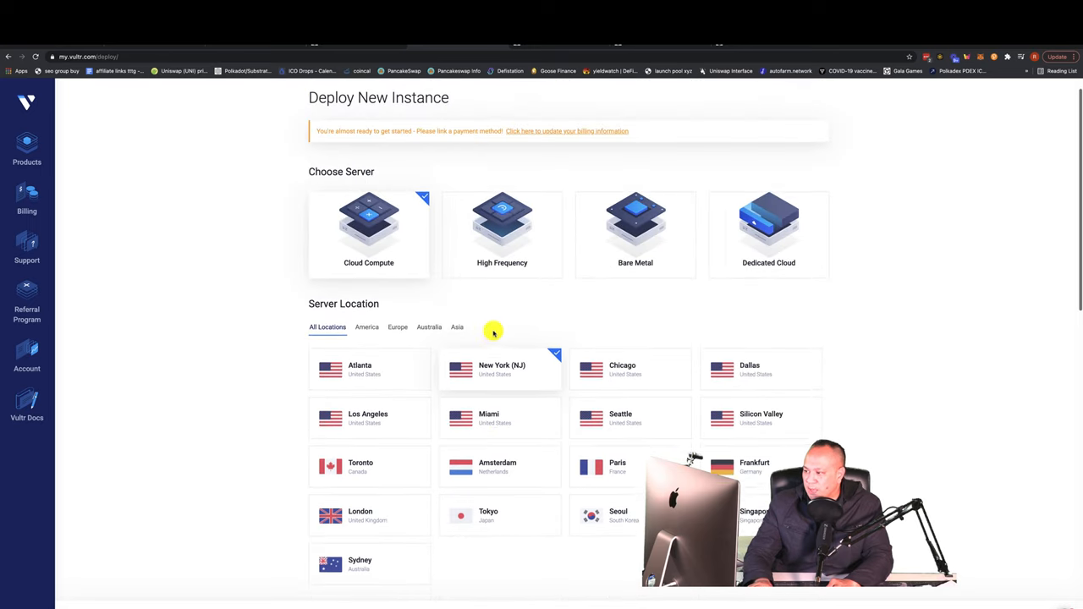
- Reselect Ubuntu 20.04 x64 and pick the 55 GB $10/mo server size
{"action": "scroll", "scroll_direction": "down", "scroll_amount": 3}
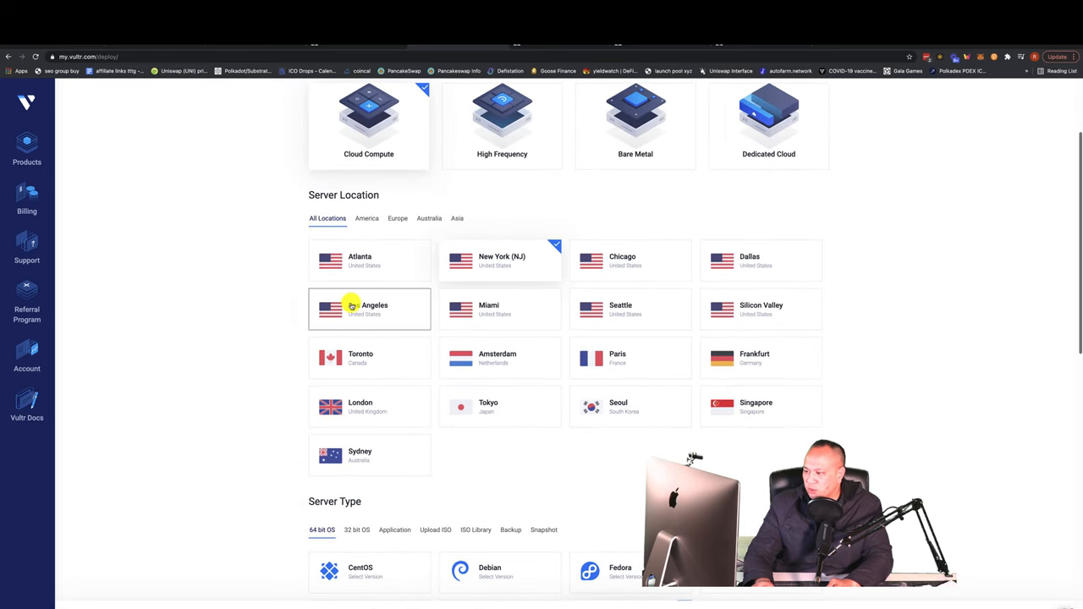
{"action": "scroll", "scroll_direction": "down", "scroll_amount": 3}
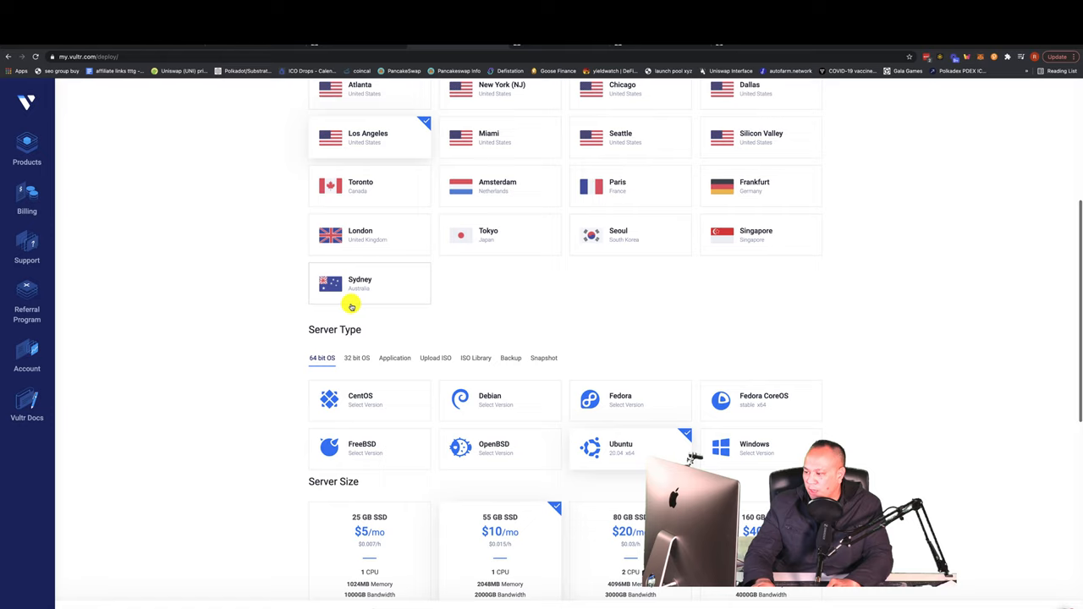
{"action": "left_click", "coordinate": [617, 449]}
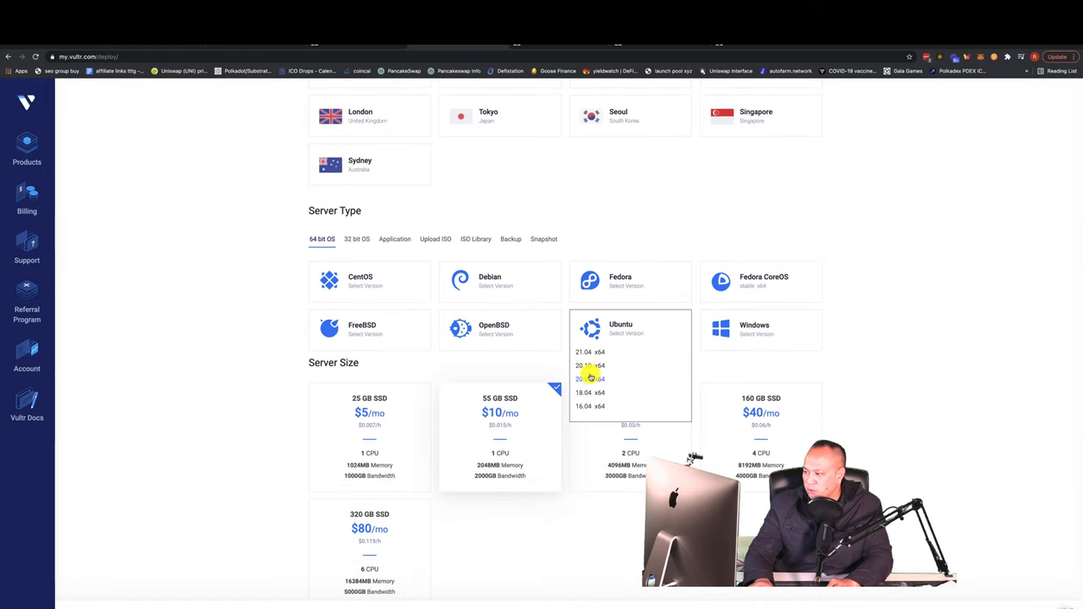
{"action": "left_click", "coordinate": [588, 379]}
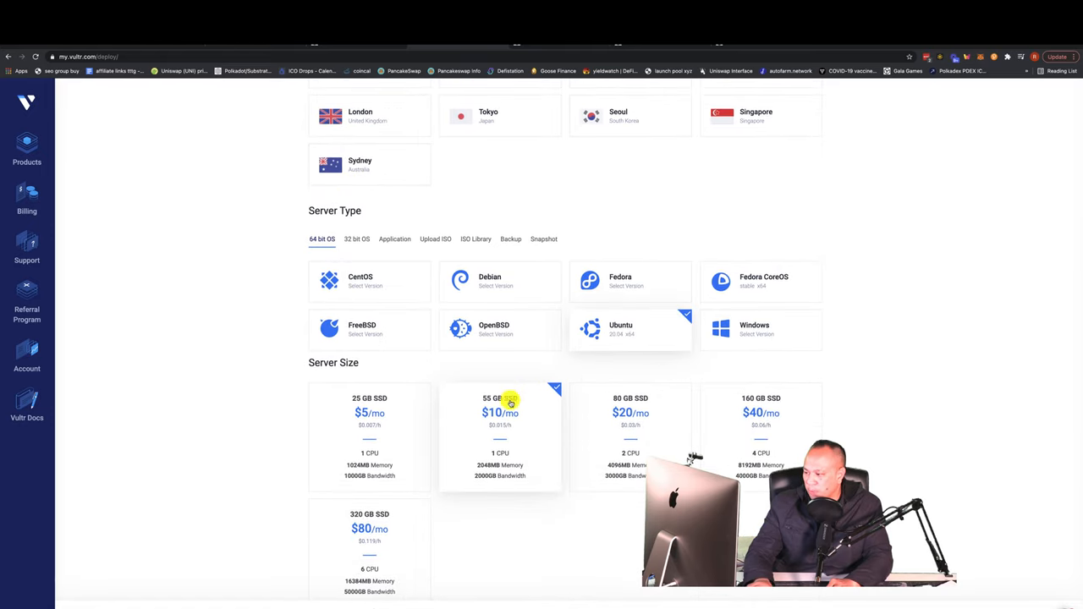
{"action": "scroll", "scroll_direction": "down", "scroll_amount": 3}
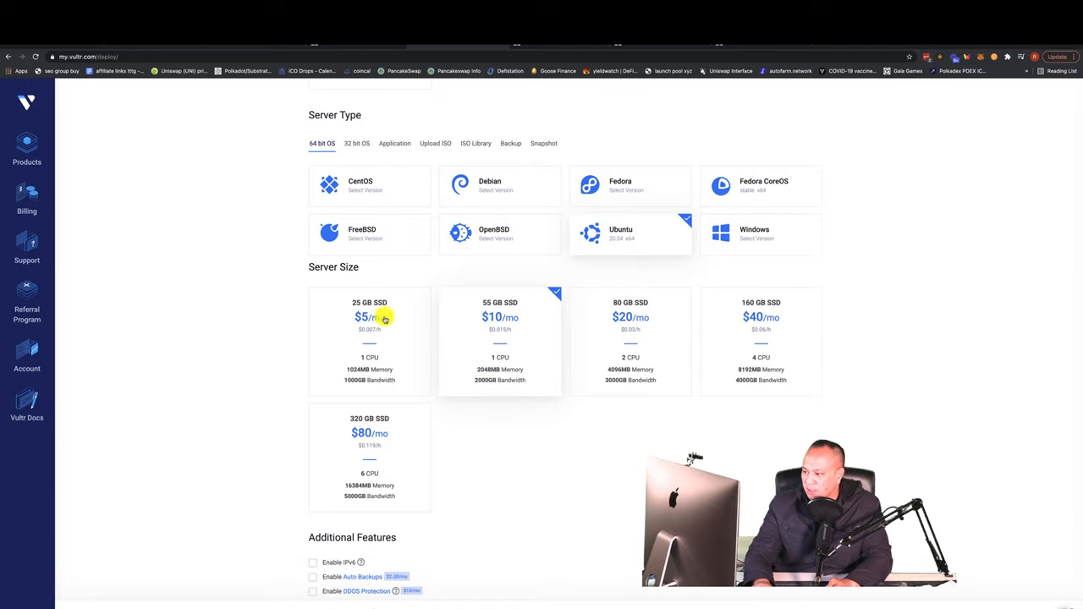
{"action": "left_click", "coordinate": [370, 330]}
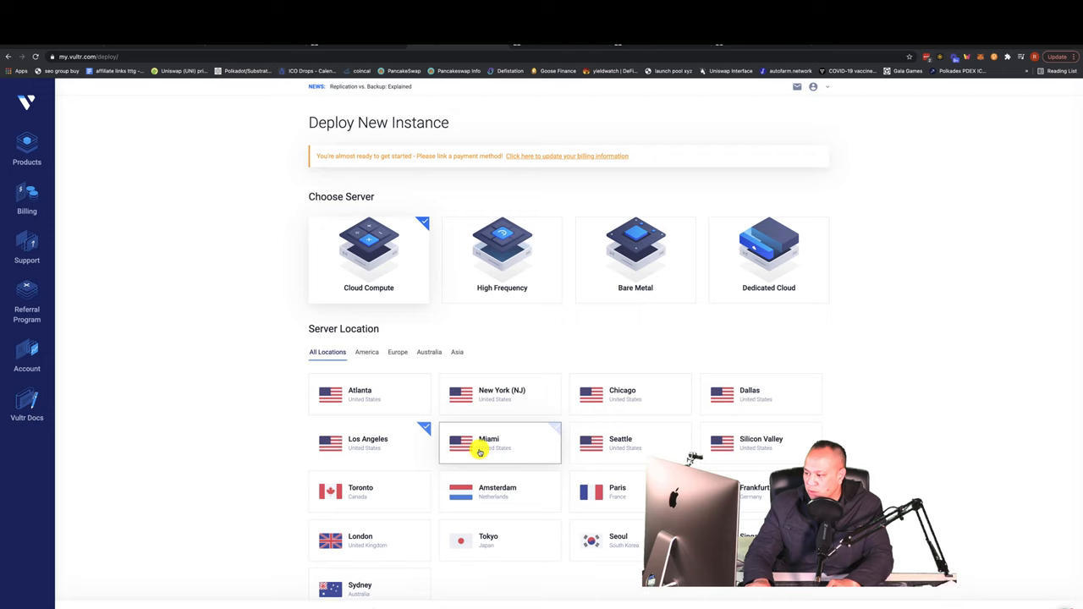
- Select the 10 GB SSD $3.50/mo plan, then scroll back up to check Ubuntu
{"action": "scroll", "scroll_direction": "down", "scroll_amount": 3}
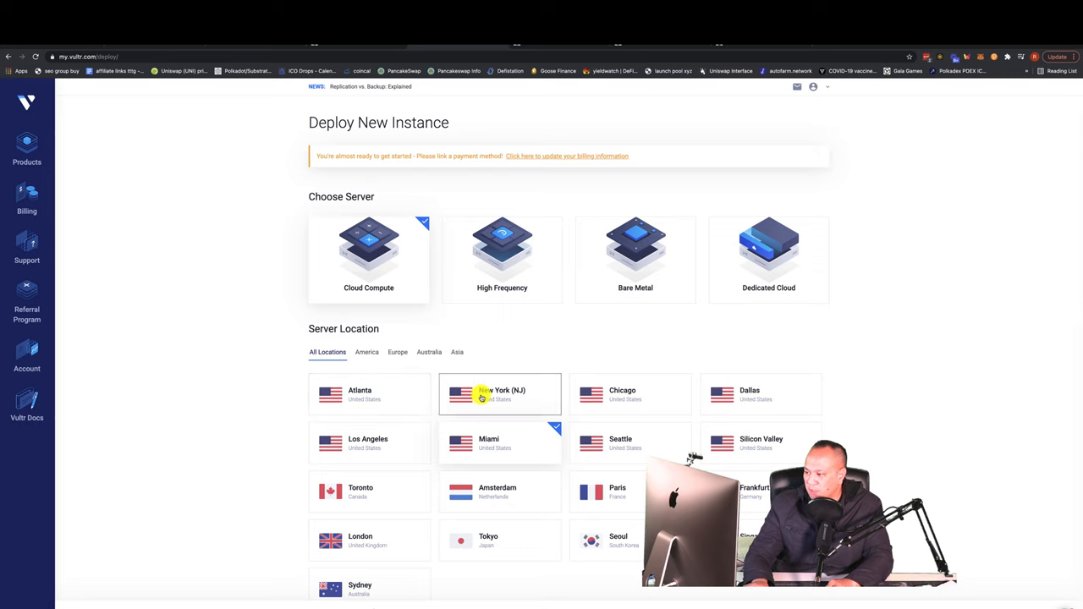
{"action": "scroll", "scroll_direction": "down", "scroll_amount": 3}
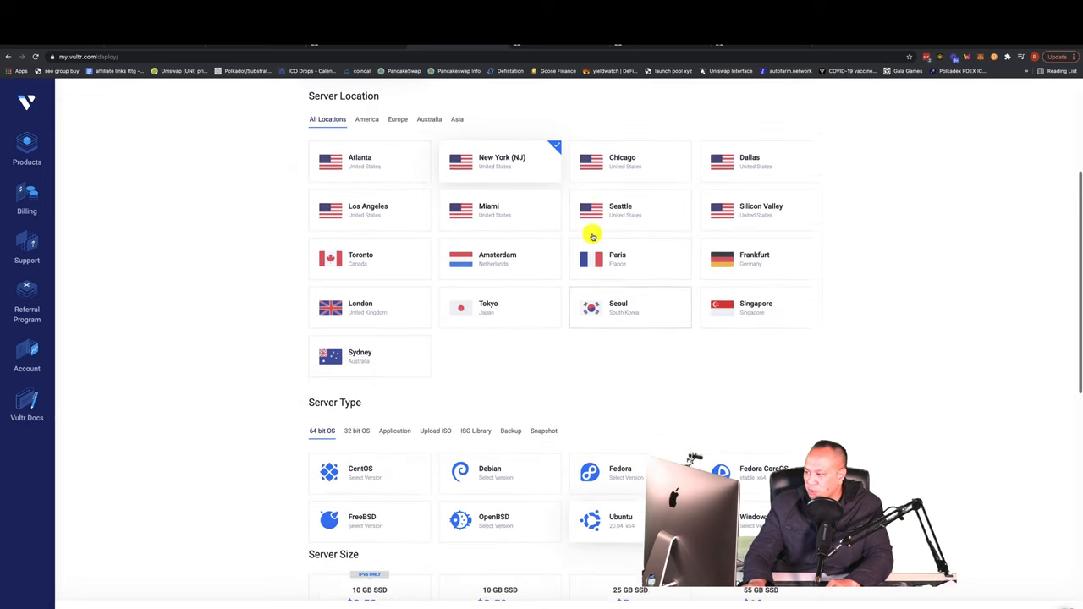
{"action": "scroll", "scroll_direction": "down", "scroll_amount": 3}
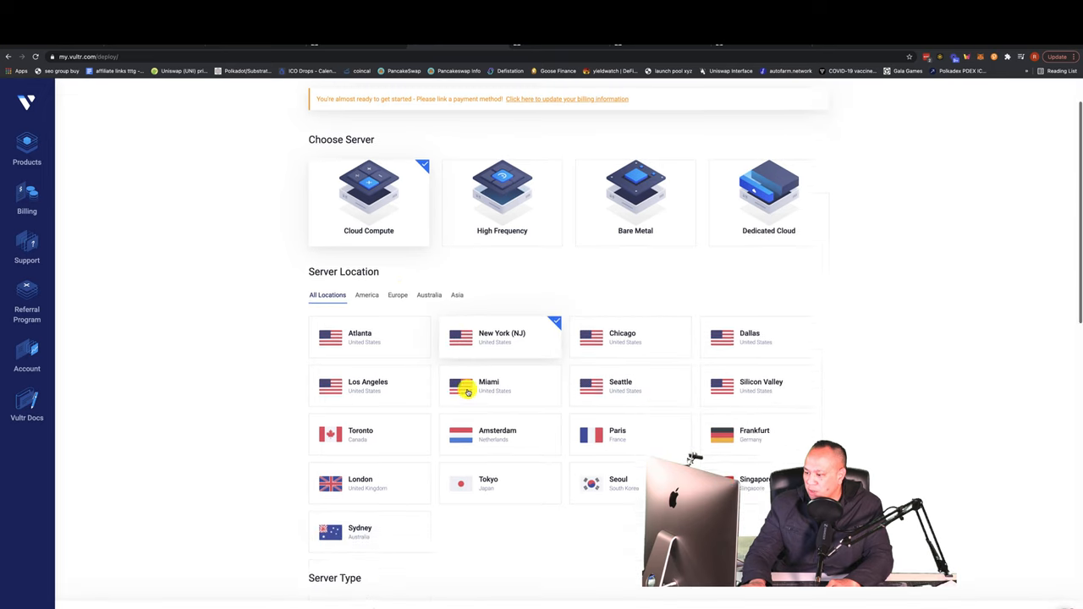
{"action": "scroll", "scroll_direction": "down", "scroll_amount": 3}
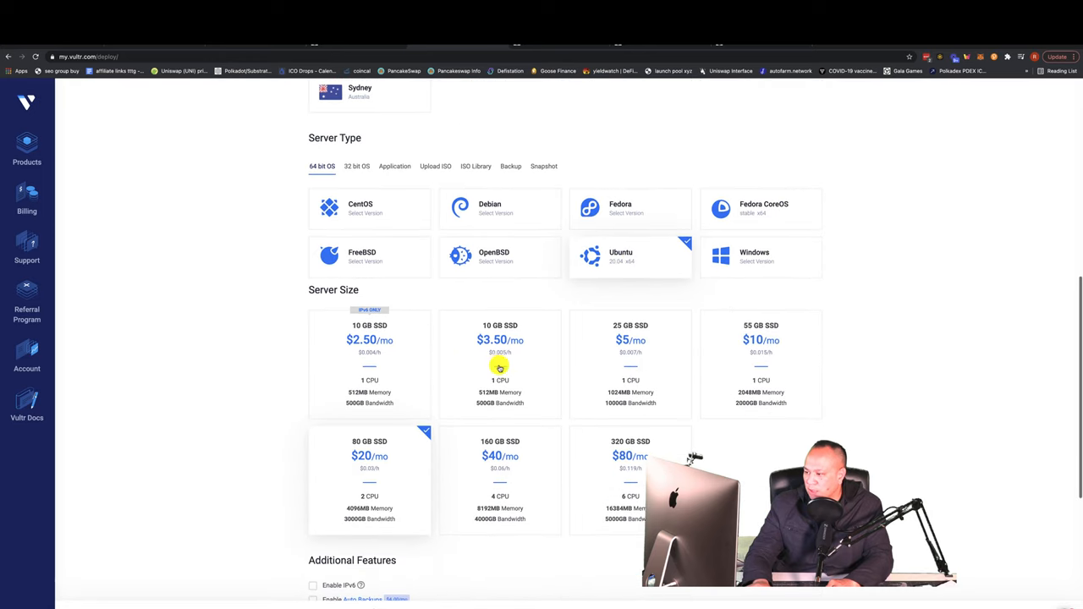
{"action": "left_click", "coordinate": [499, 368]}
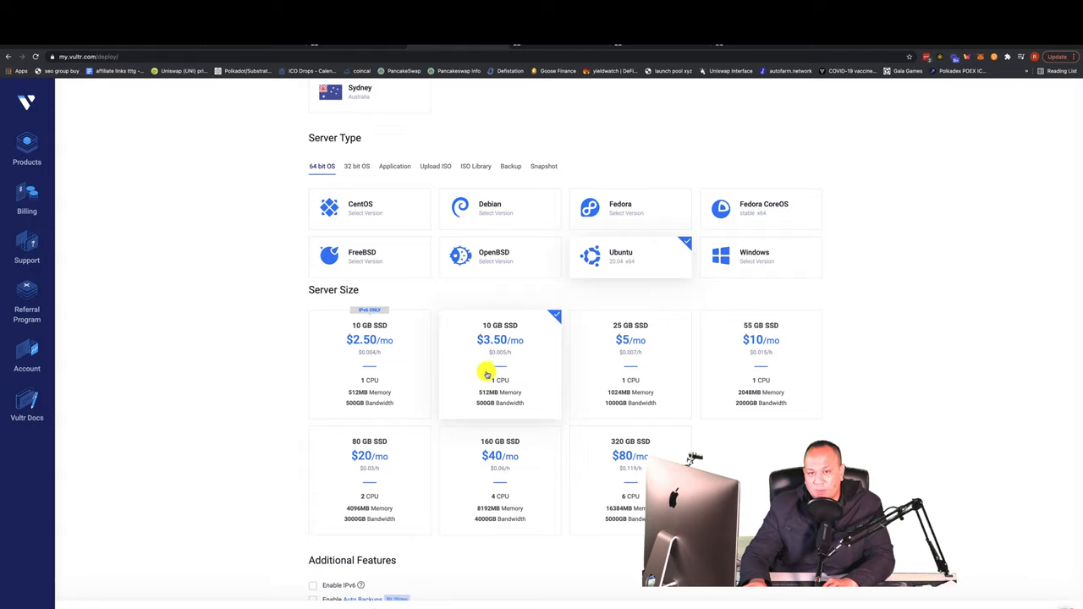
{"action": "scroll", "scroll_direction": "up", "scroll_amount": 3}
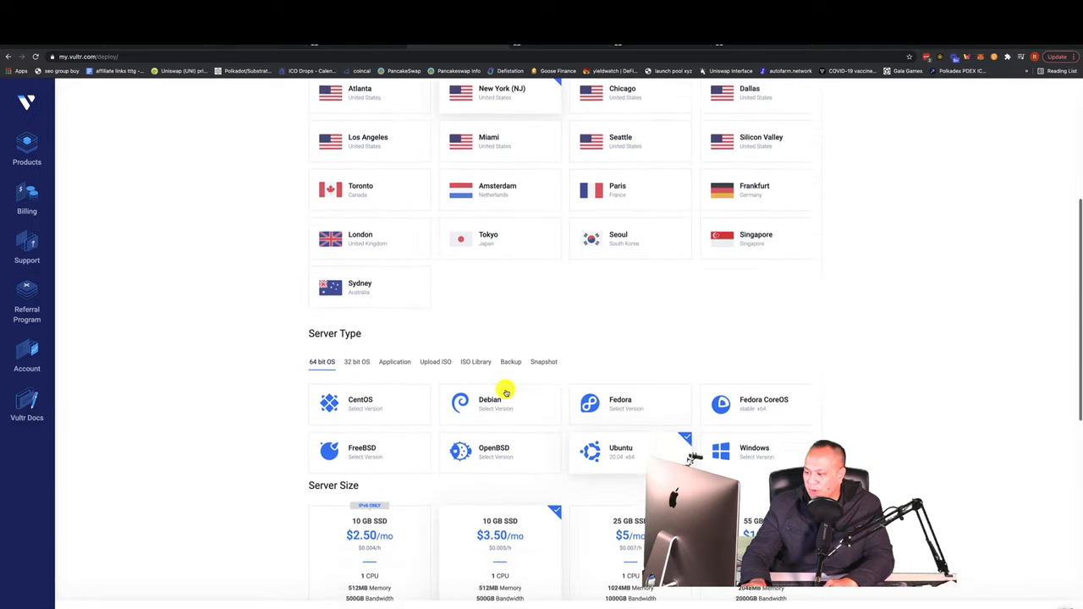
{"action": "scroll", "scroll_direction": "down", "scroll_amount": 3}
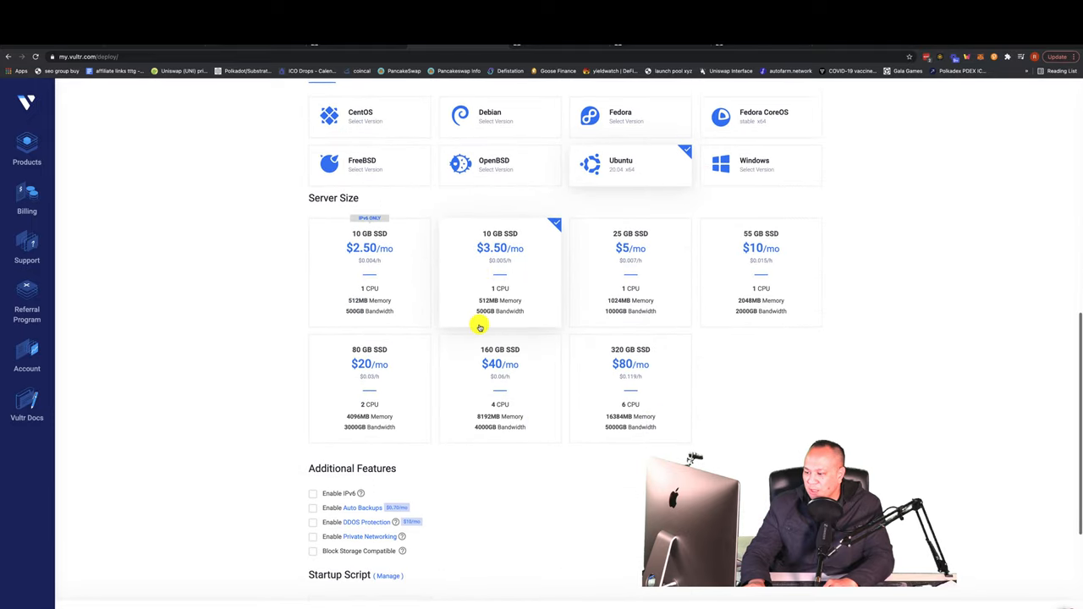
{"action": "scroll", "scroll_direction": "down", "scroll_amount": 3}
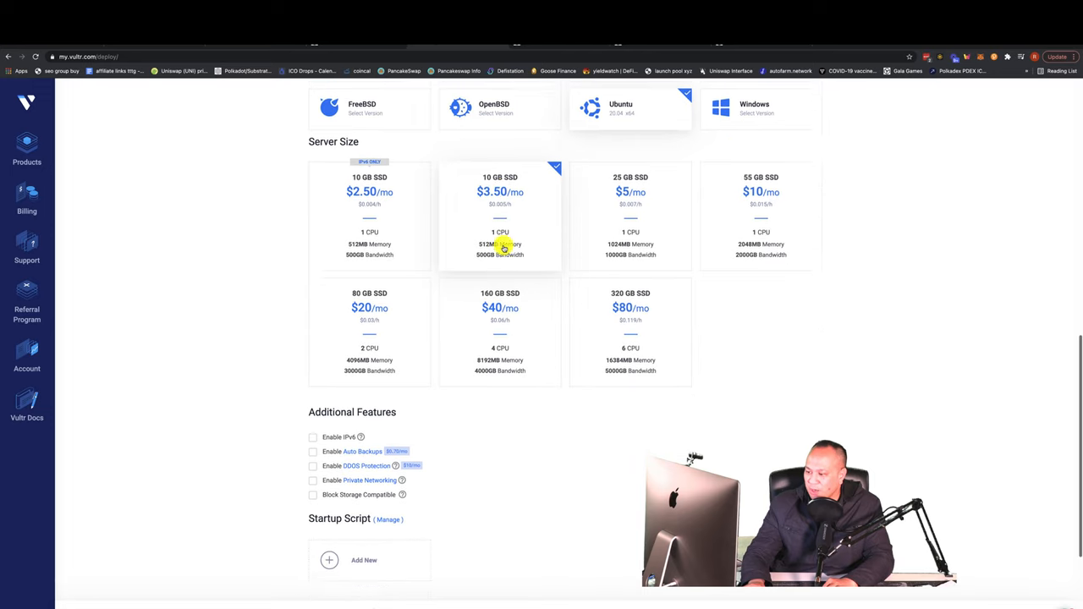
{"action": "scroll", "scroll_direction": "down", "scroll_amount": 3}
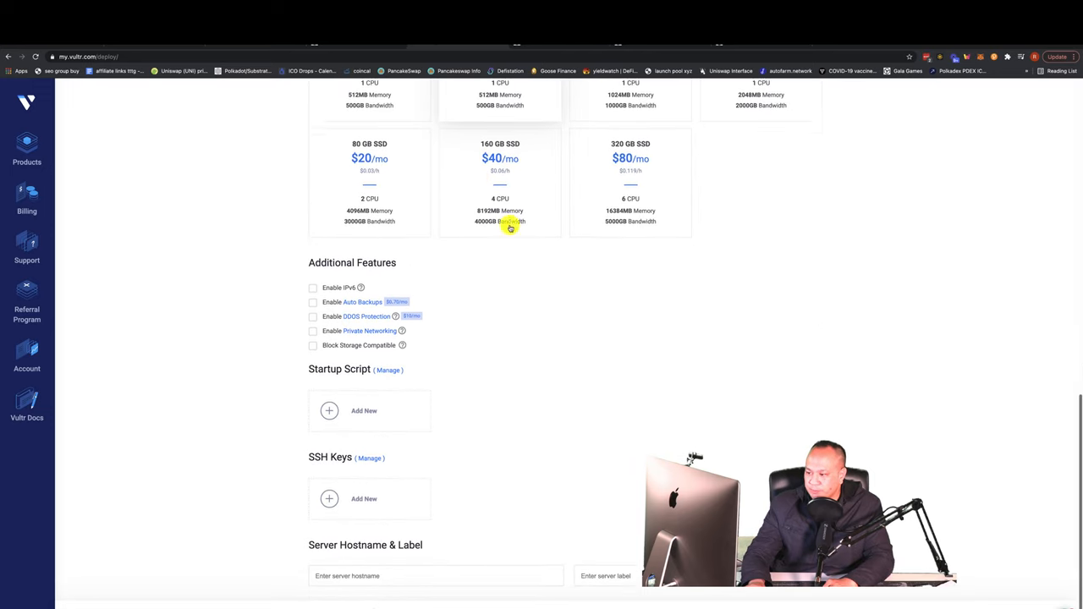
{"action": "scroll", "scroll_direction": "down", "scroll_amount": 3}
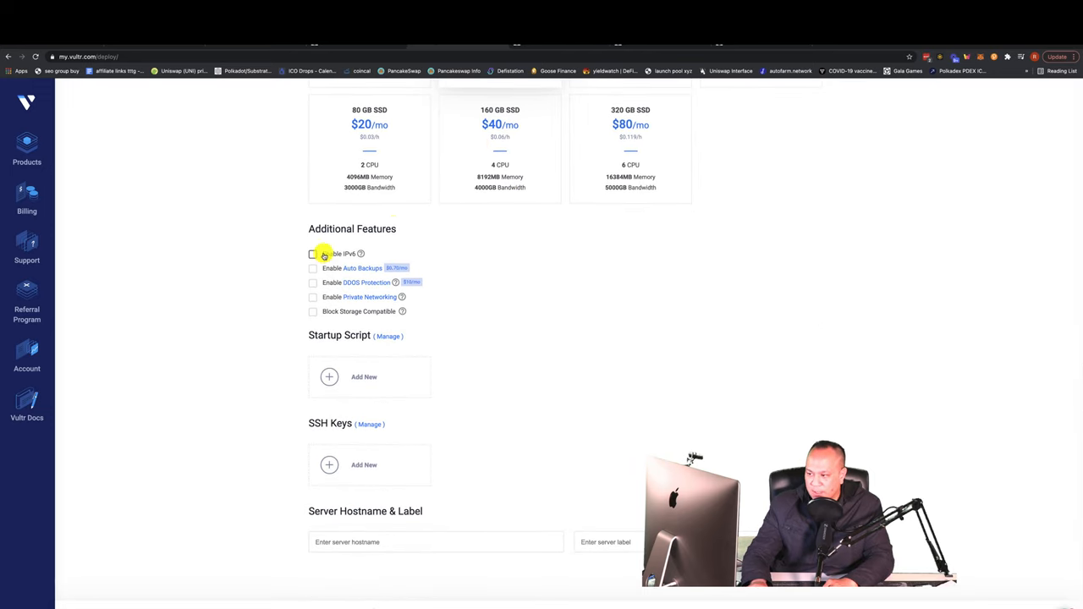
{"action": "mouse_move", "coordinate": [315, 287]}
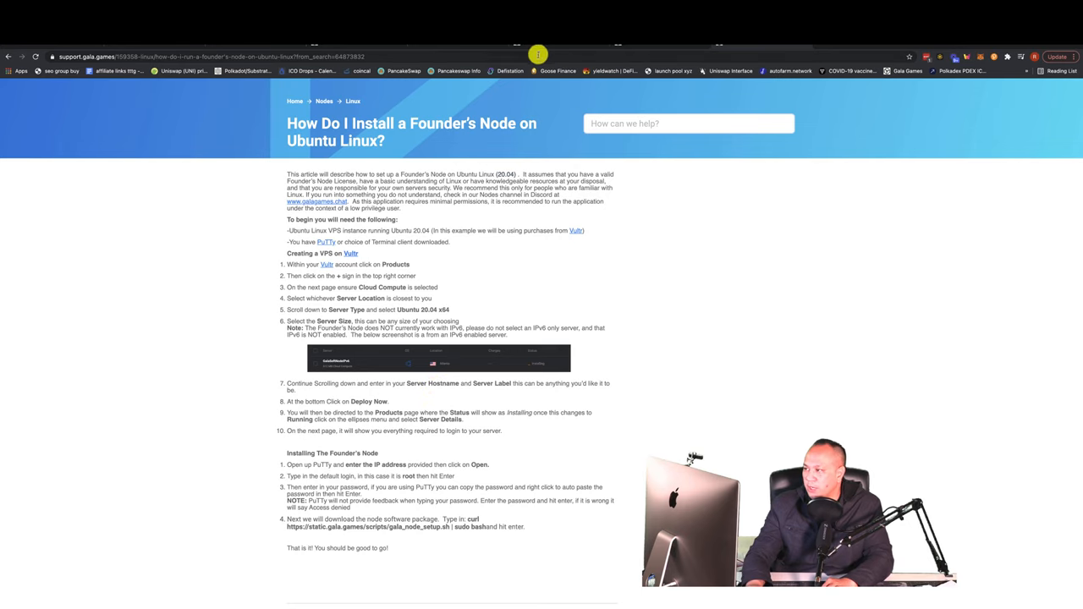
{"action": "left_click", "coordinate": [316, 264]}
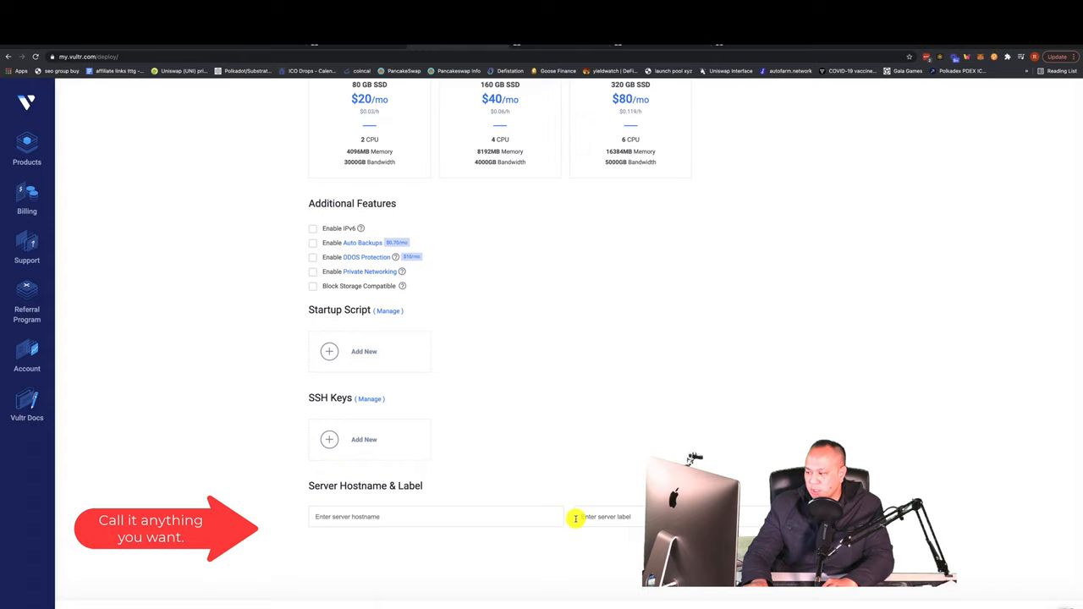
{"action": "mouse_move", "coordinate": [414, 383]}
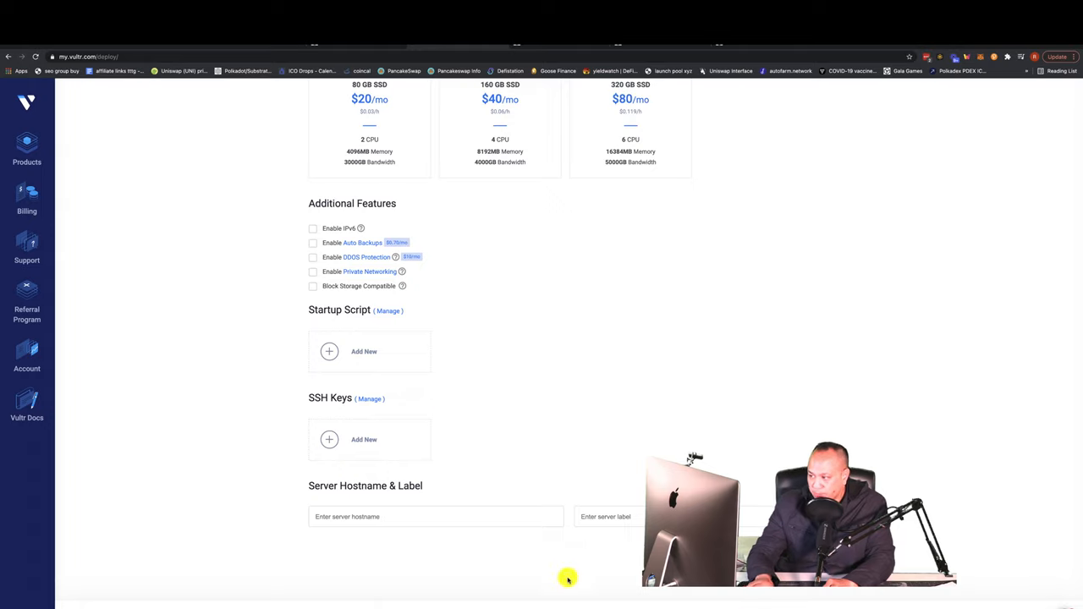
{"action": "mouse_move", "coordinate": [625, 481]}
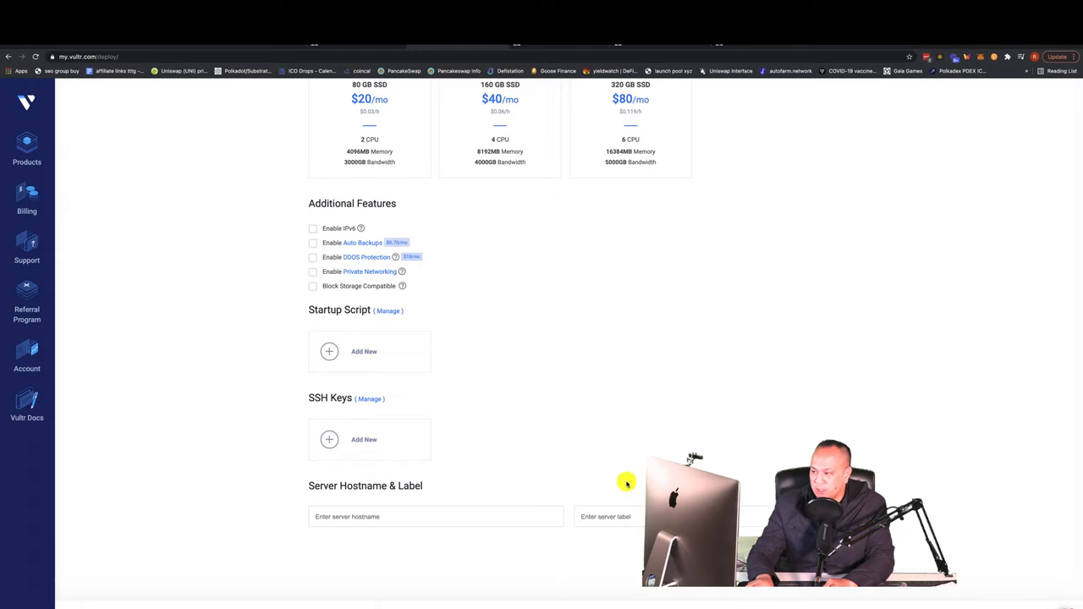
{"action": "scroll", "scroll_direction": "up", "scroll_amount": 3}
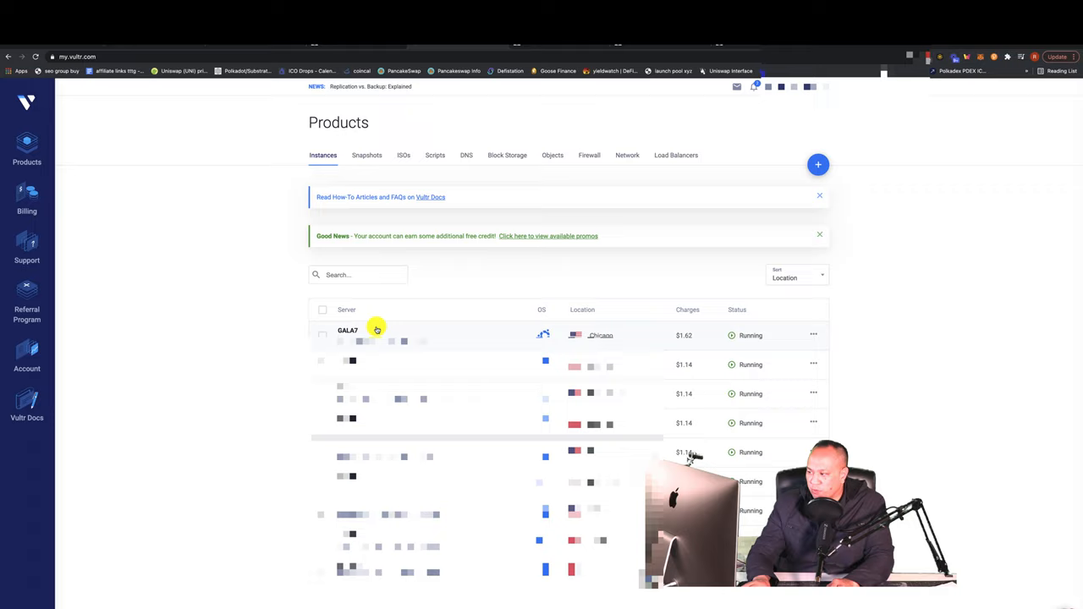
{"action": "mouse_move", "coordinate": [359, 385]}
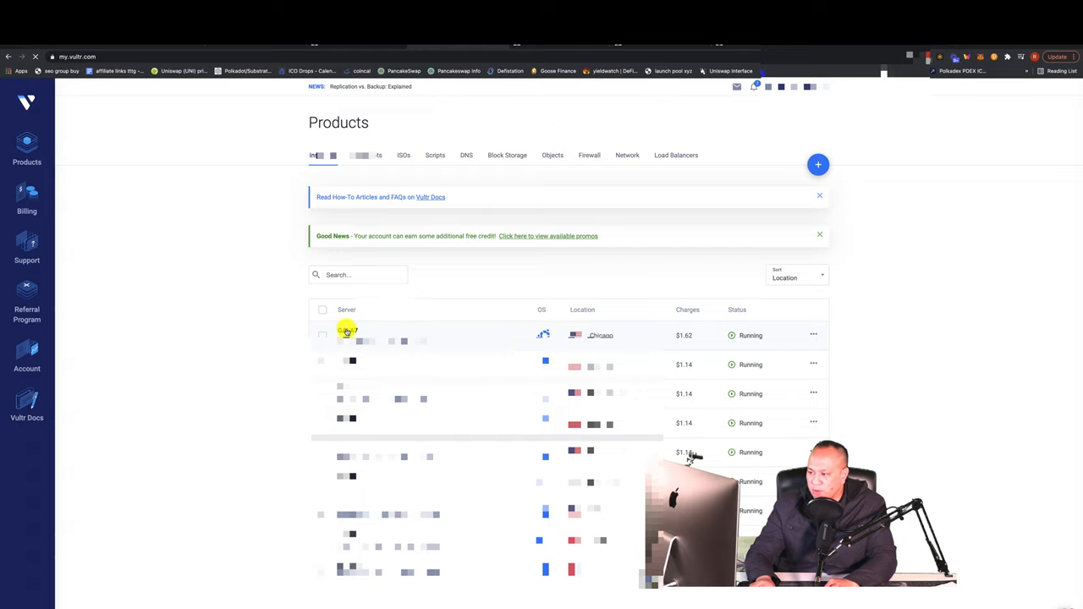
- Open the GALA7 Chicago instance's Overview page from the Instances list
{"action": "left_click", "coordinate": [345, 332]}
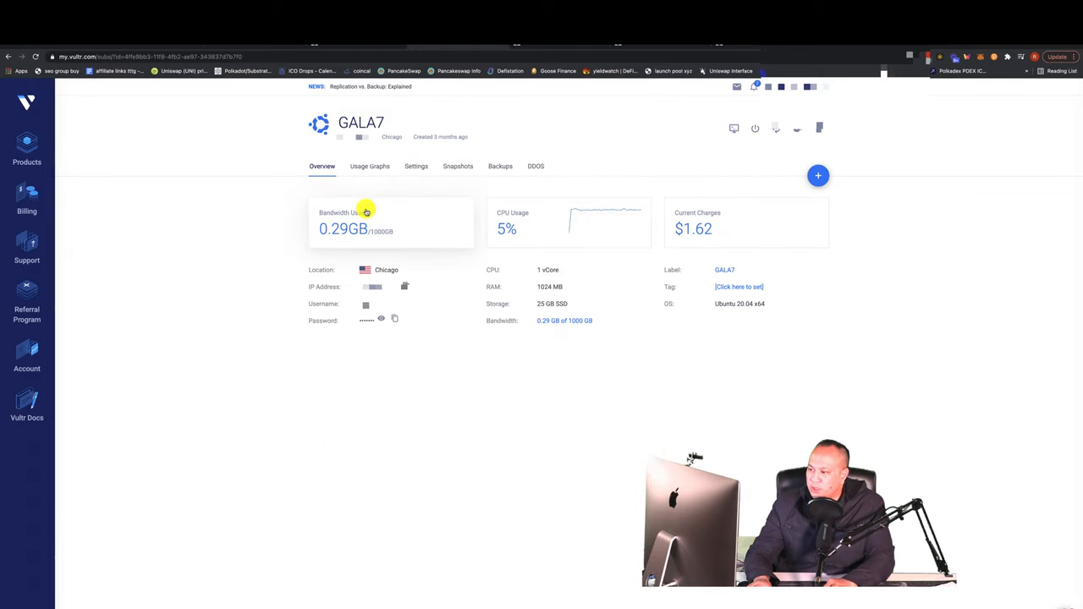
{"action": "mouse_move", "coordinate": [329, 136]}
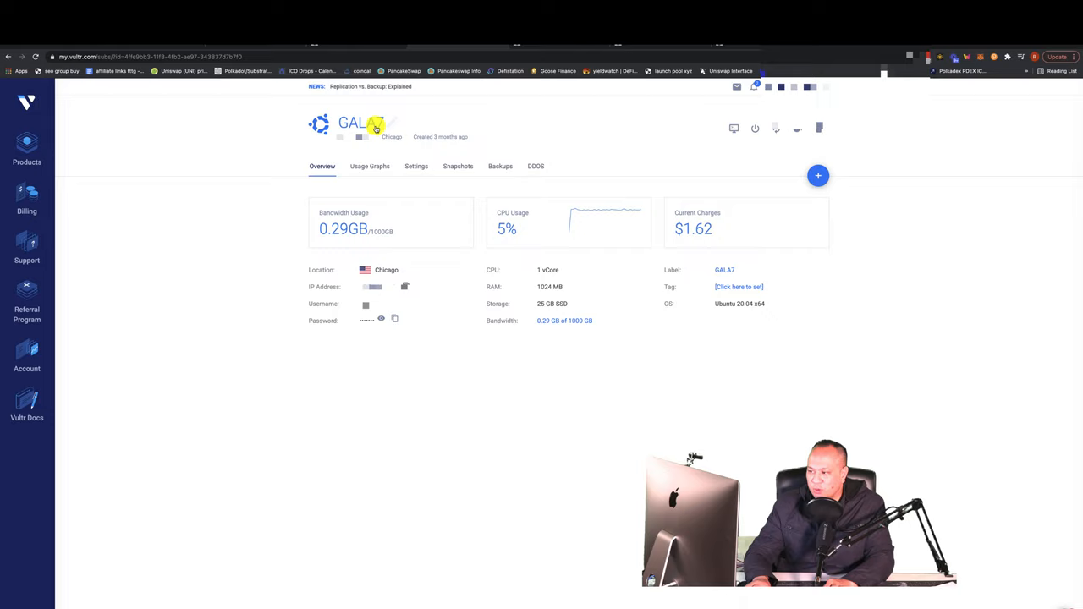
{"action": "mouse_move", "coordinate": [347, 230]}
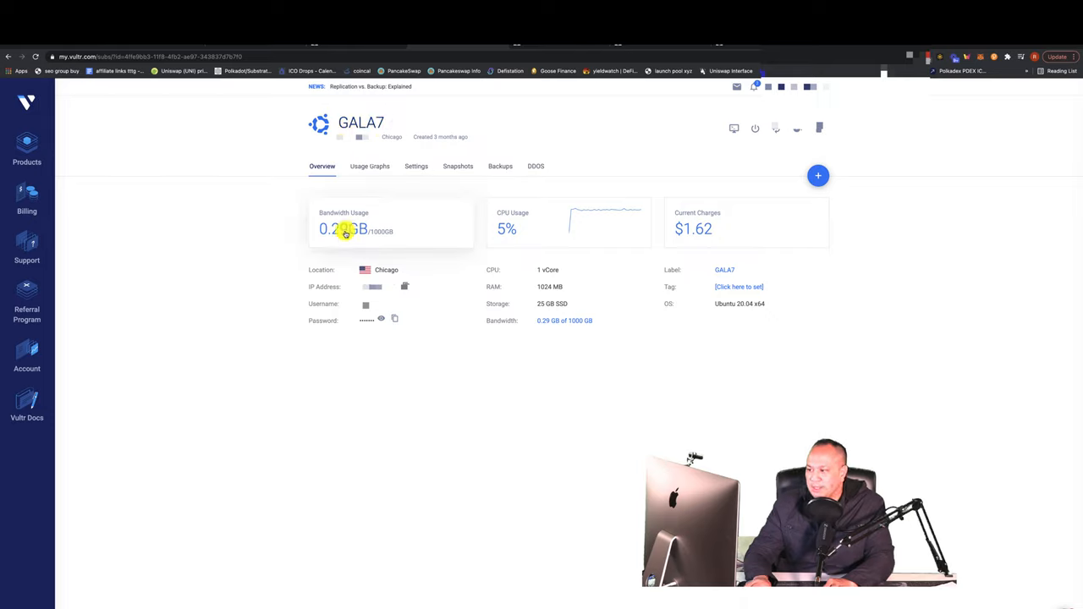
{"action": "mouse_move", "coordinate": [315, 338]}
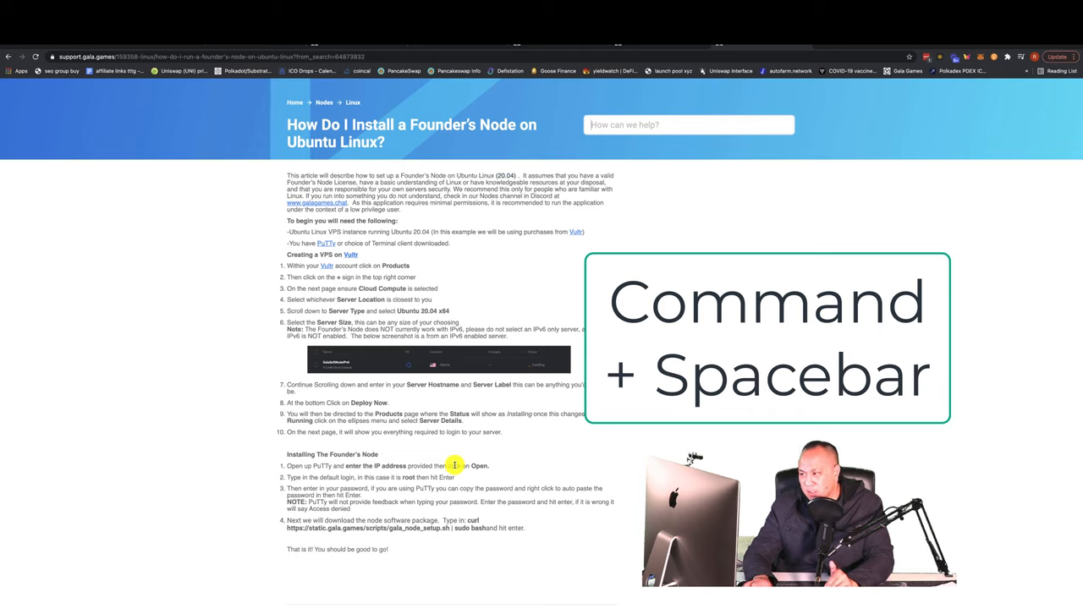
- Search Spotlight for 'terminal' to launch the Terminal app
{"action": "key", "text": "cmd+space"}
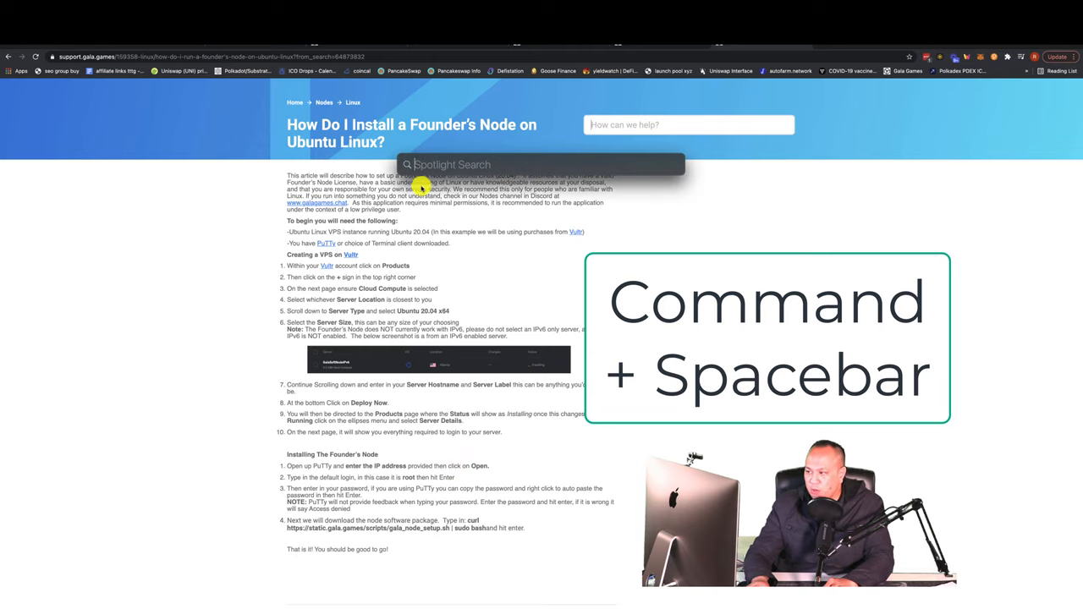
{"action": "type", "text": "terminal"}
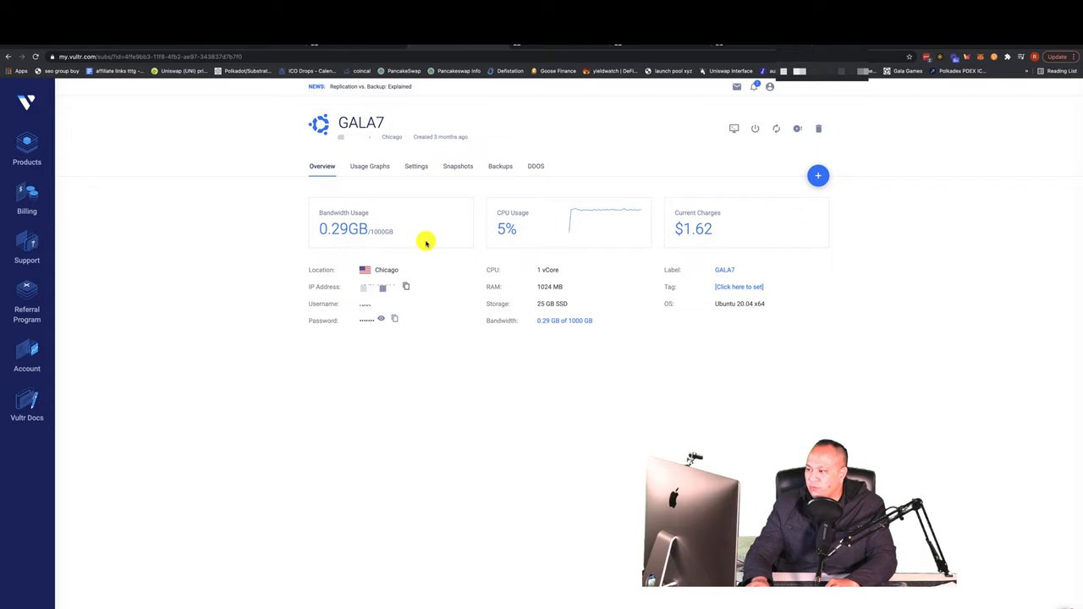
{"action": "mouse_move", "coordinate": [338, 291]}
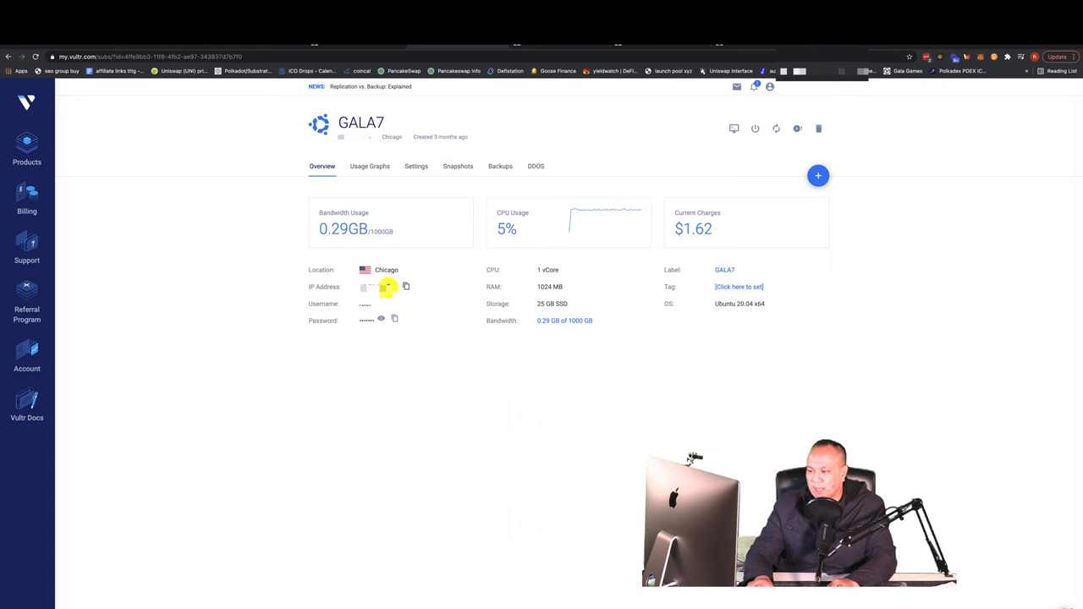
{"action": "mouse_move", "coordinate": [631, 108]}
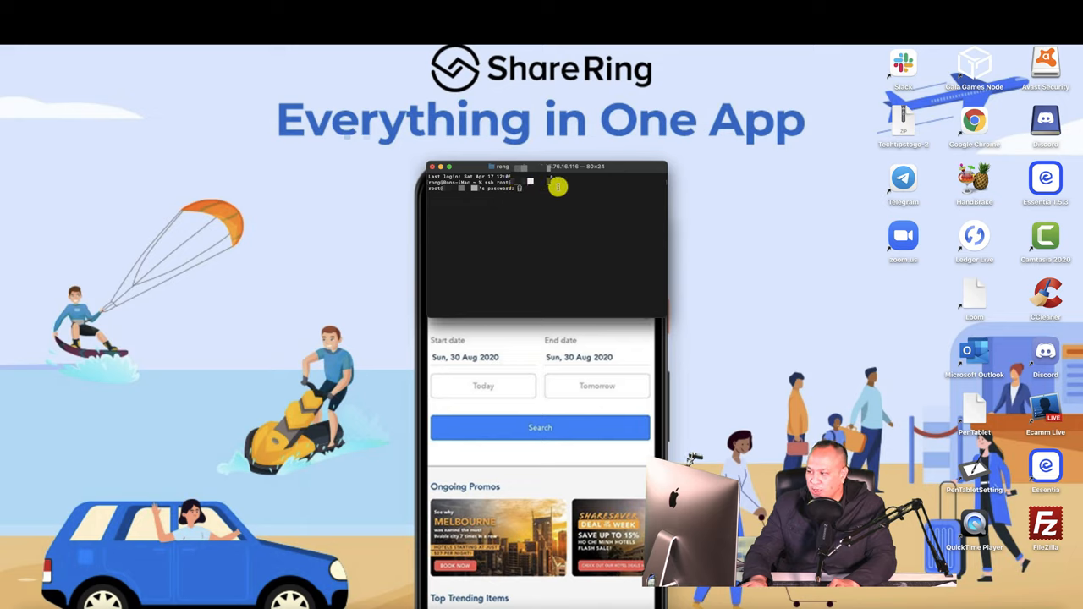
- Log in to GALA7 as root by pasting the password and reach the Ubuntu 20.04 welcome prompt
{"action": "key", "text": "cmd+v"}
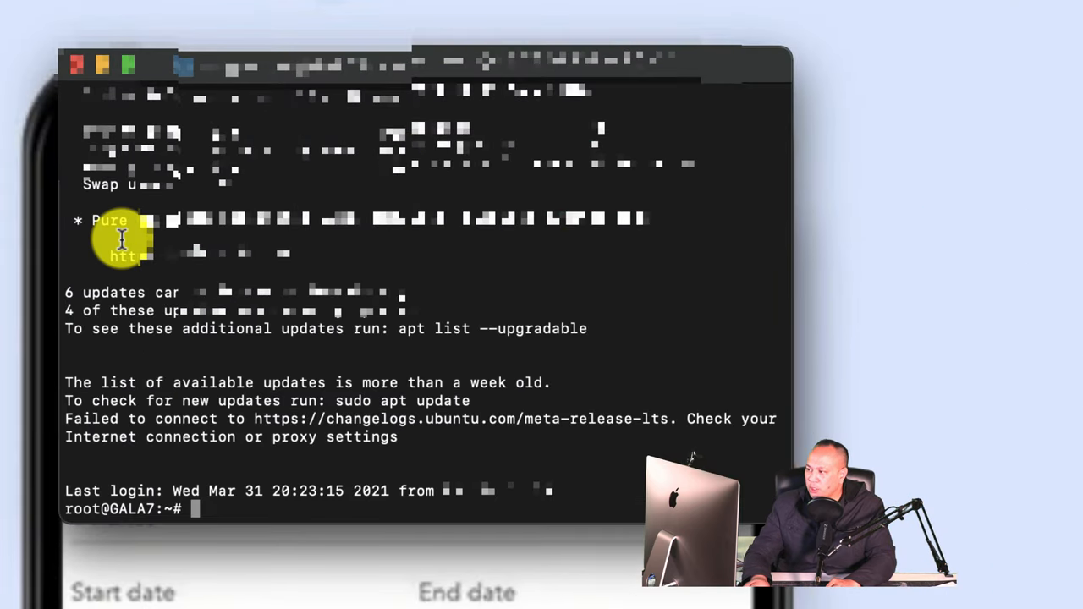
{"action": "mouse_move", "coordinate": [294, 328]}
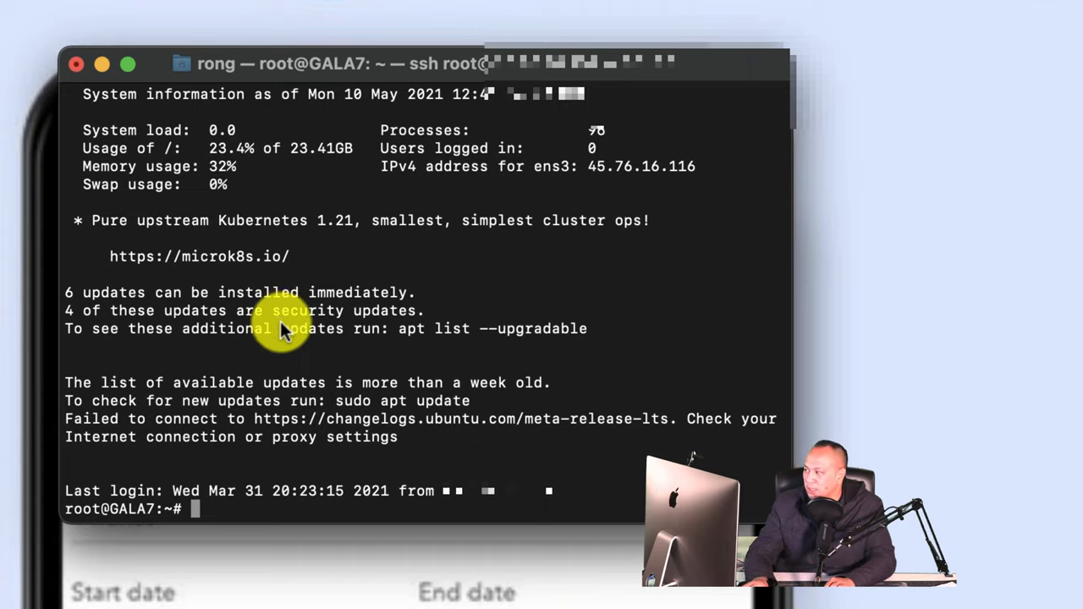
{"action": "mouse_move", "coordinate": [191, 438]}
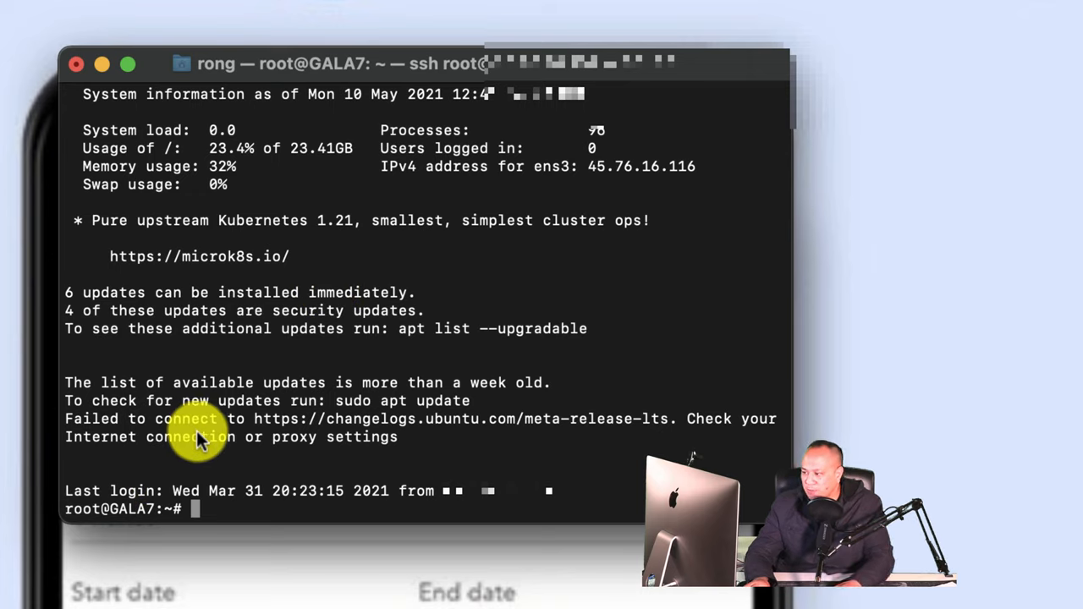
{"action": "mouse_move", "coordinate": [194, 503]}
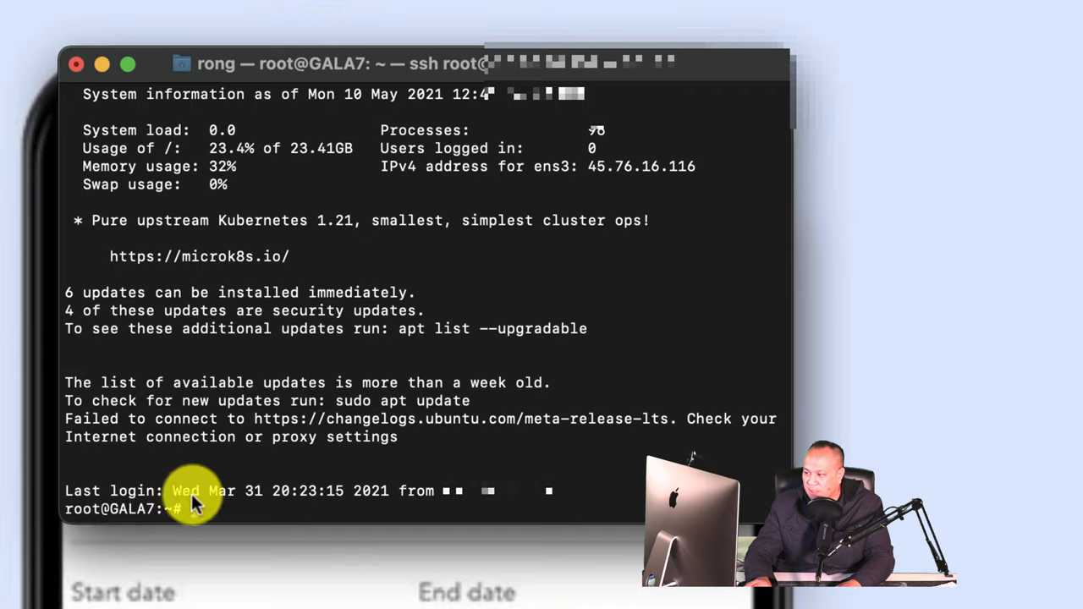
{"action": "mouse_move", "coordinate": [275, 501]}
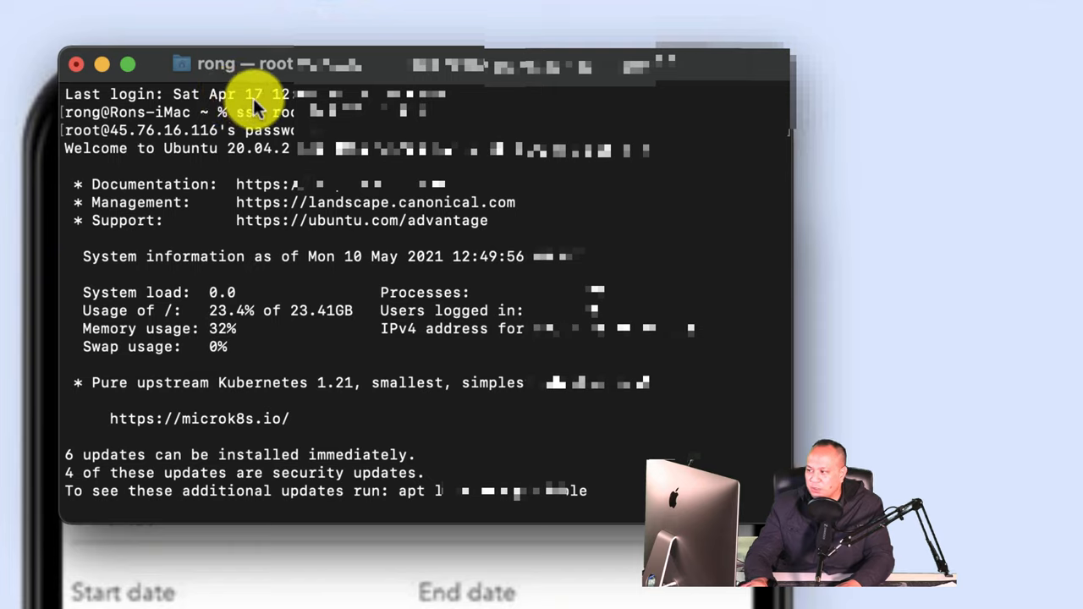
{"action": "mouse_move", "coordinate": [249, 201]}
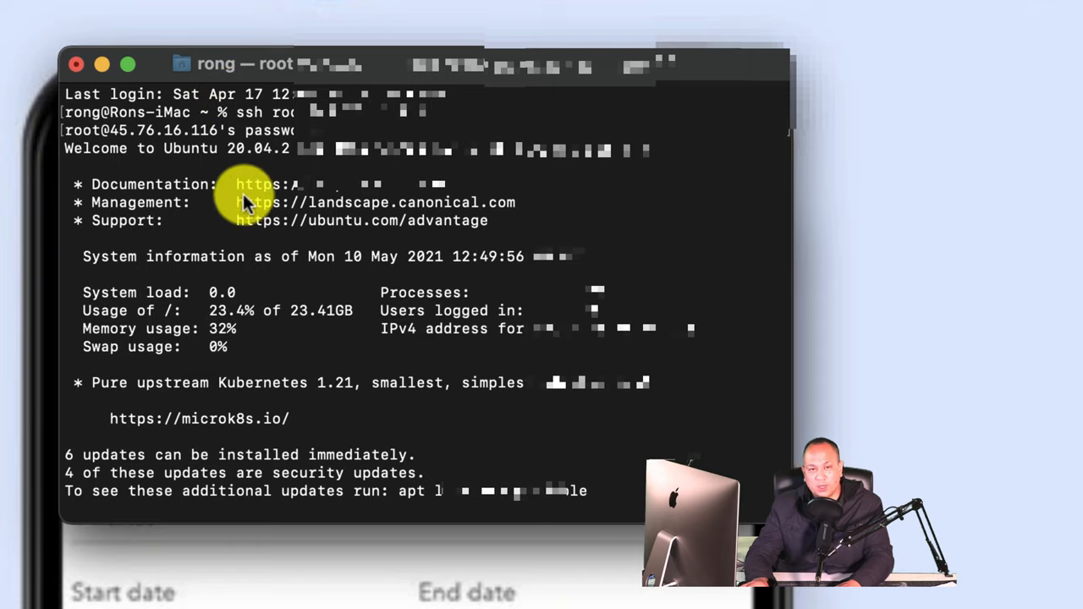
{"action": "mouse_move", "coordinate": [247, 95]}
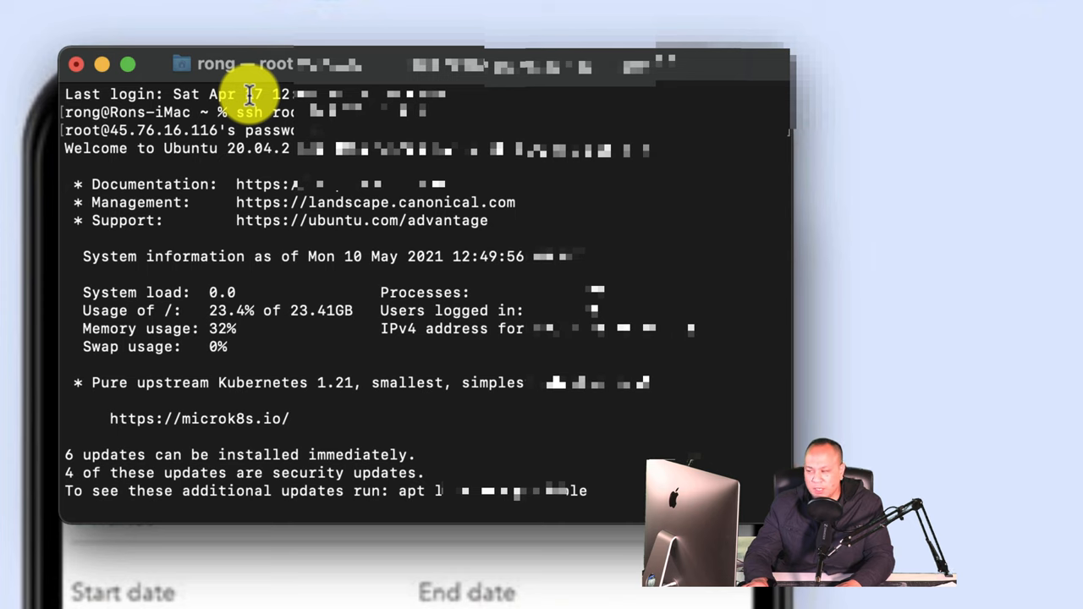
{"action": "key", "text": "Return"}
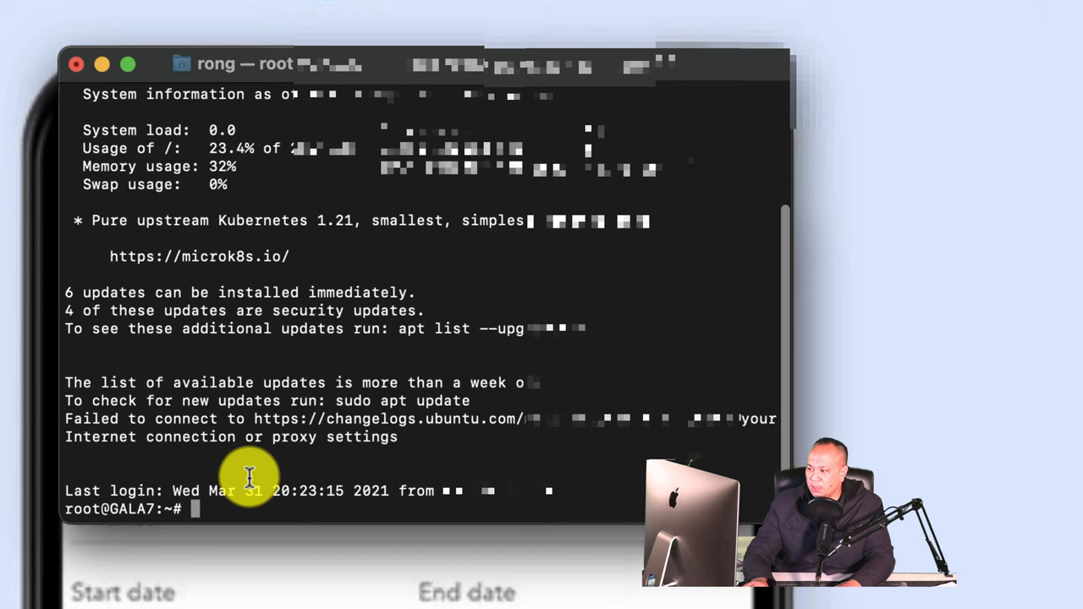
{"action": "mouse_move", "coordinate": [307, 490]}
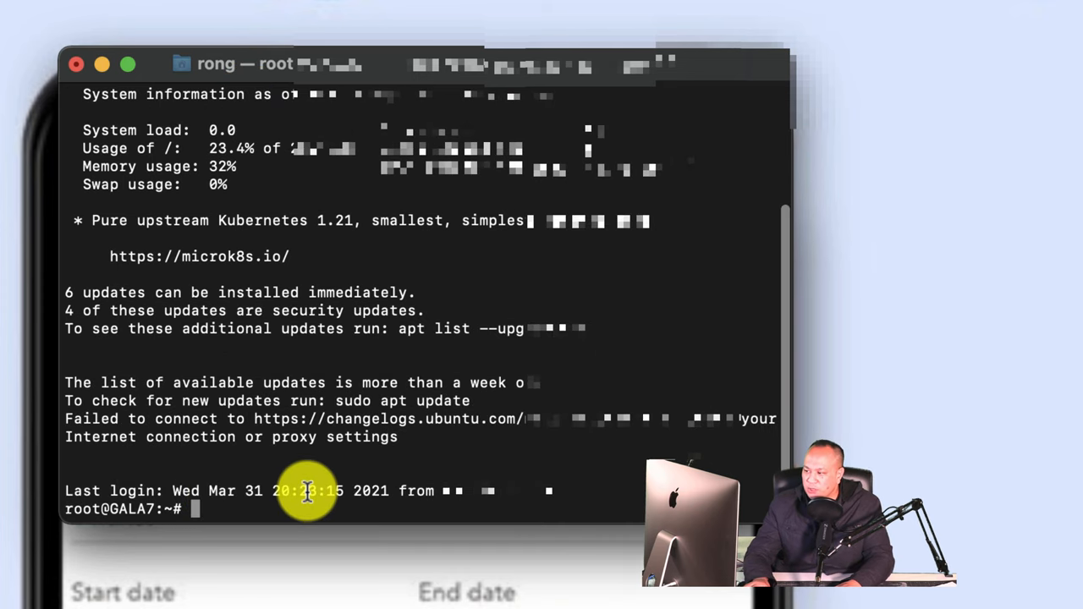
{"action": "mouse_move", "coordinate": [254, 370]}
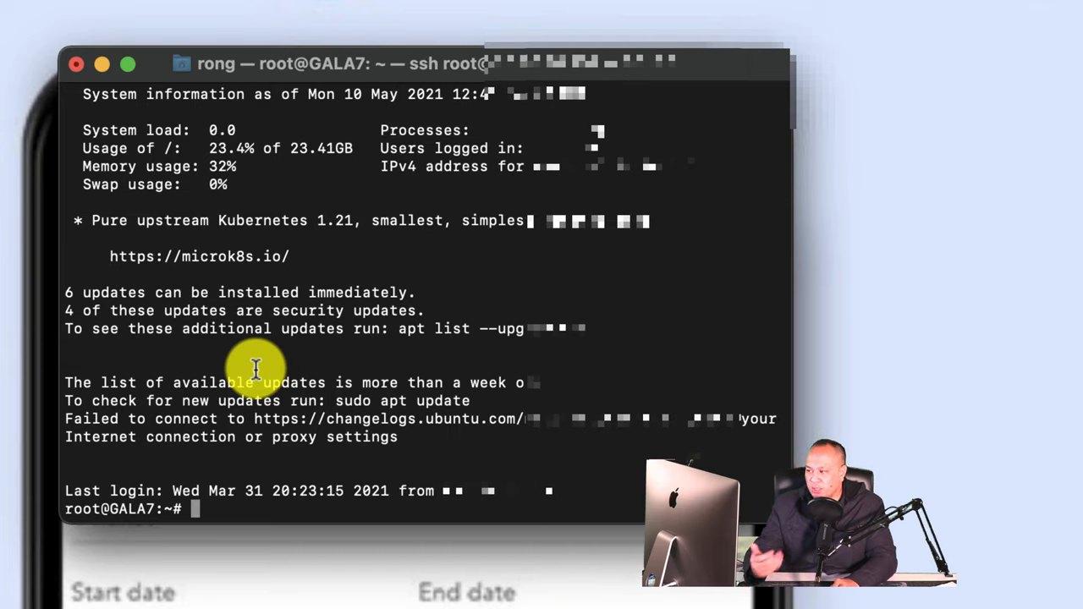
{"action": "mouse_move", "coordinate": [165, 353]}
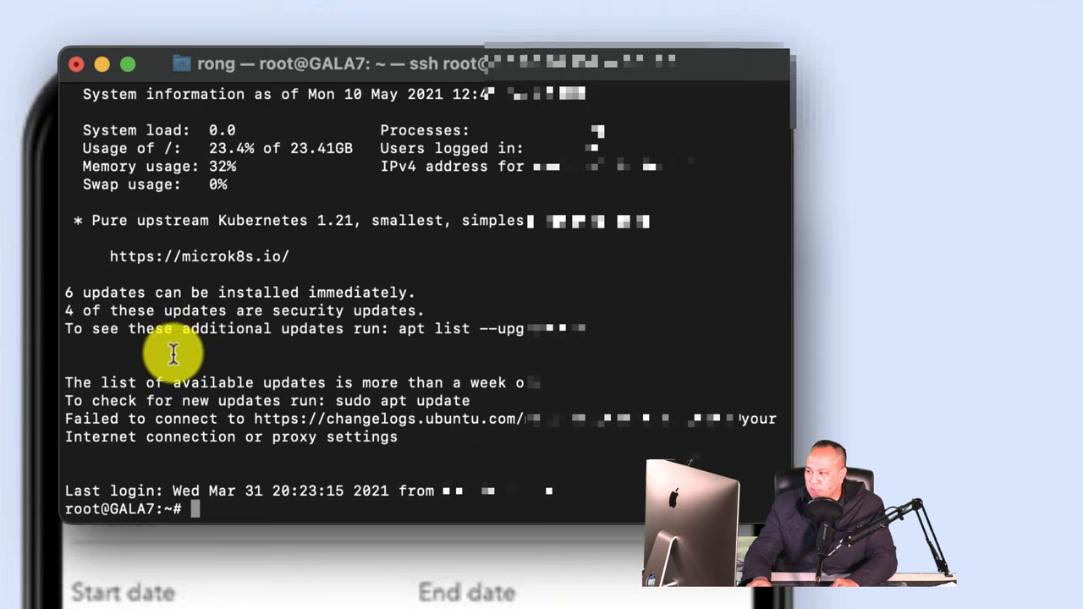
{"action": "mouse_move", "coordinate": [166, 292]}
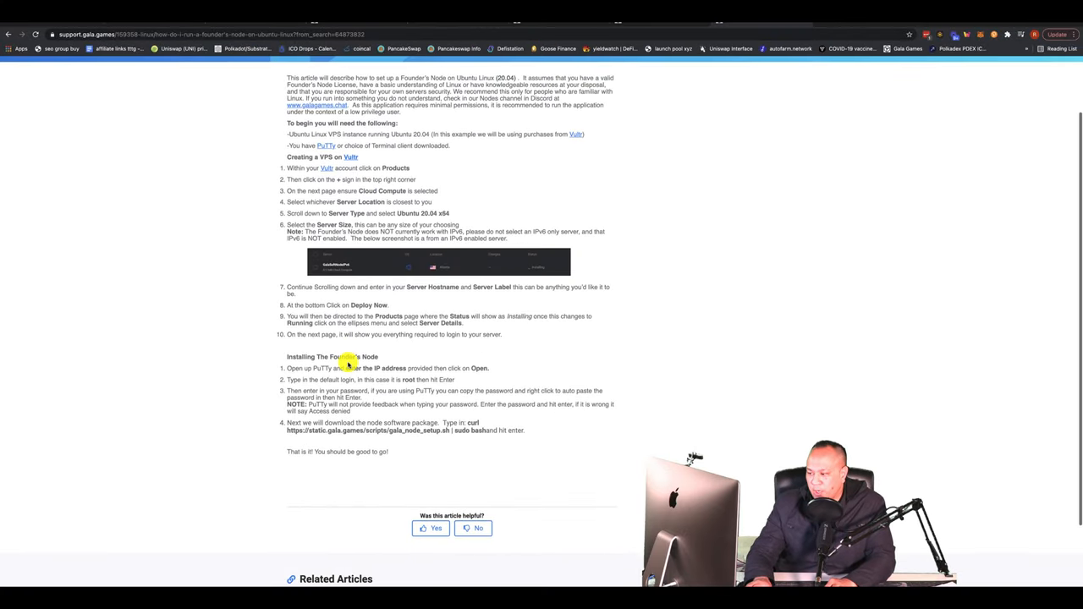
- Scroll to 'Installing The Founder's Node' and highlight step 4's curl command
{"action": "scroll", "scroll_direction": "down", "scroll_amount": 3}
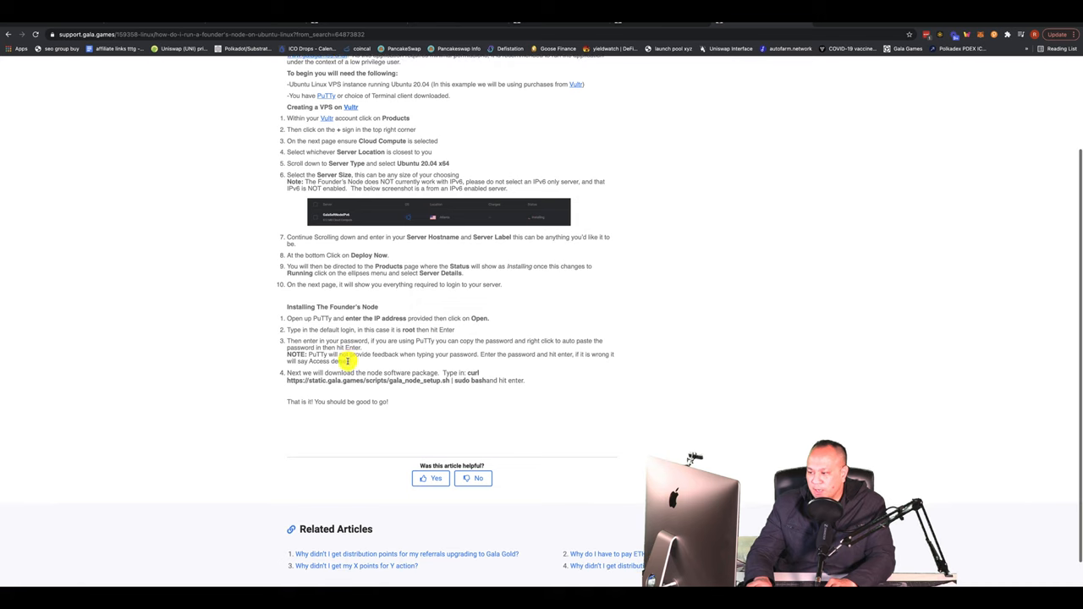
{"action": "scroll", "scroll_direction": "down", "scroll_amount": 3}
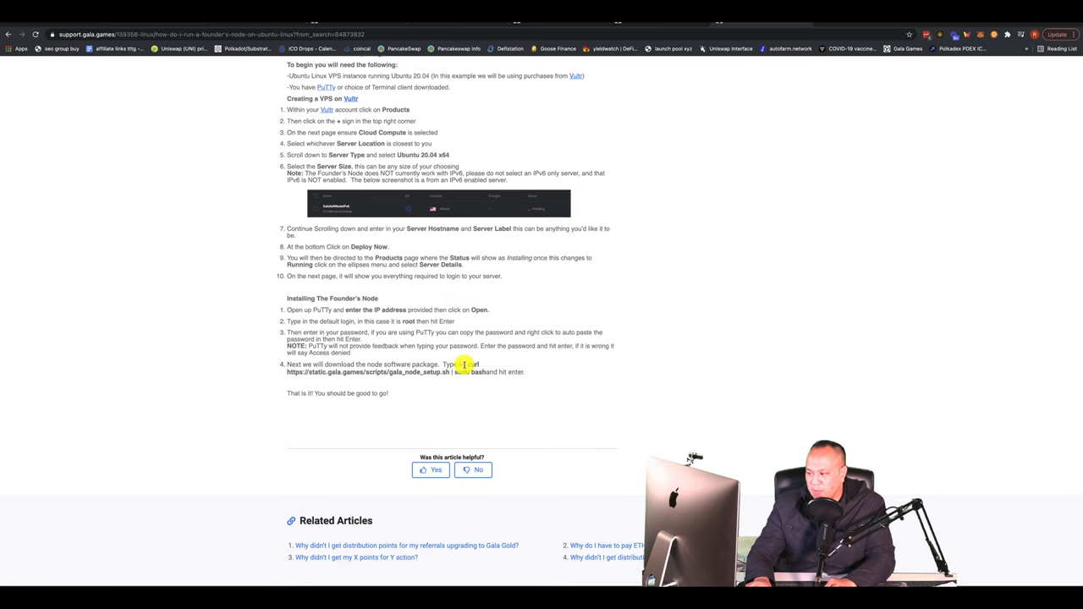
{"action": "scroll", "scroll_direction": "down", "scroll_amount": 3}
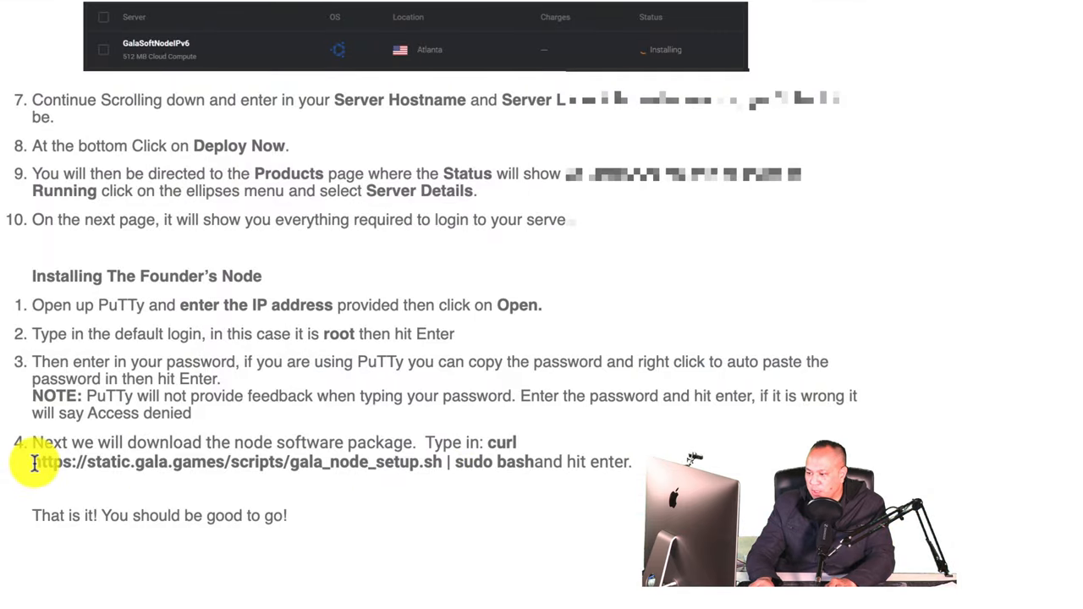
{"action": "left_click_drag", "start_coordinate": [32, 462], "coordinate": [525, 462]}
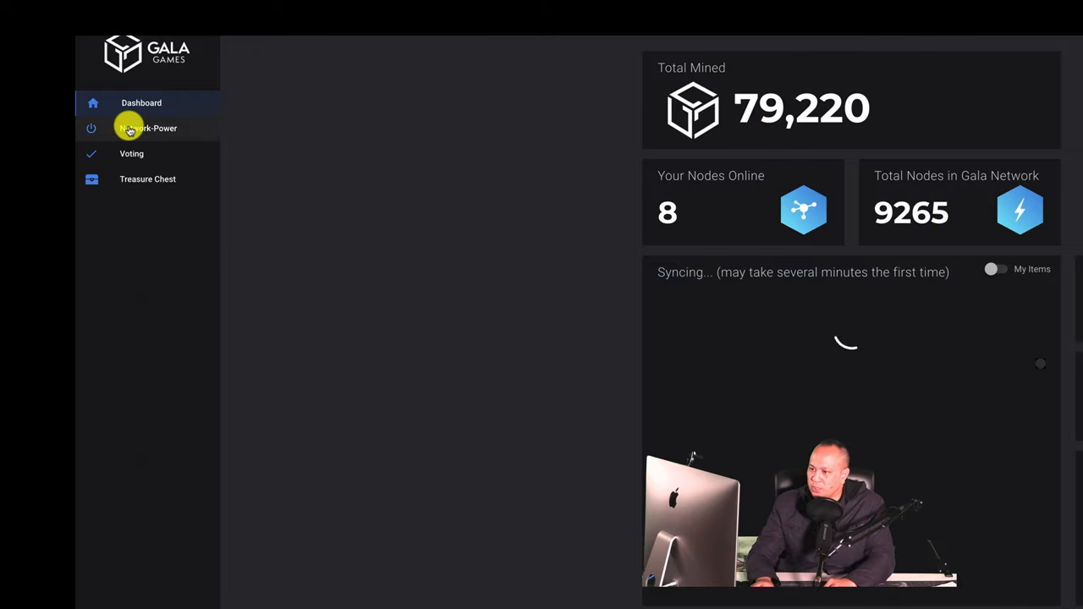
- Check Voting for open polls, then return to the Dashboard showing 8 nodes online
{"action": "left_click", "coordinate": [131, 153]}
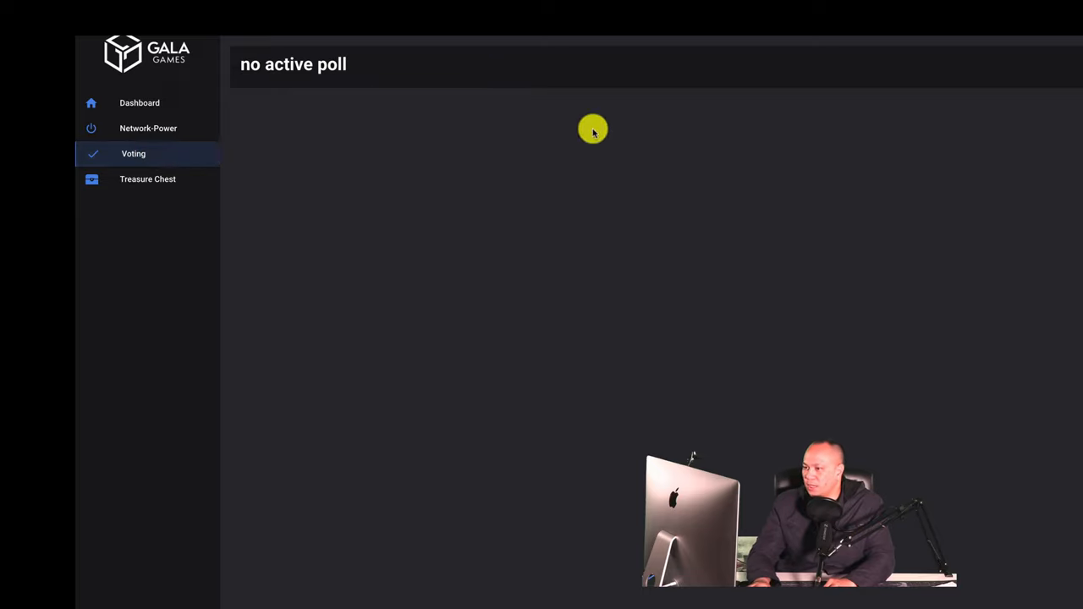
{"action": "mouse_move", "coordinate": [355, 100]}
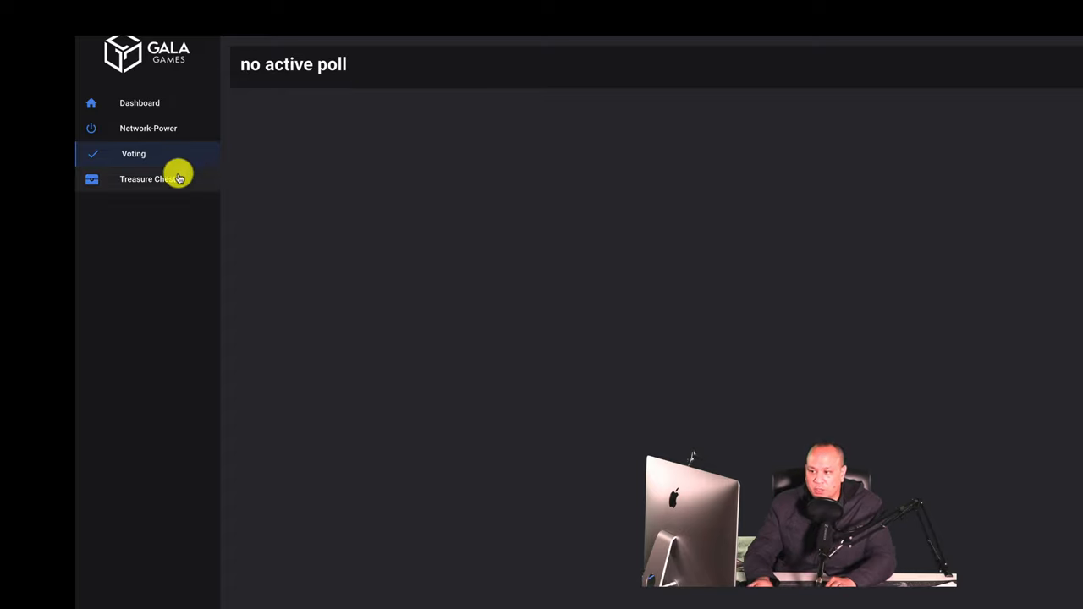
{"action": "left_click", "coordinate": [152, 178]}
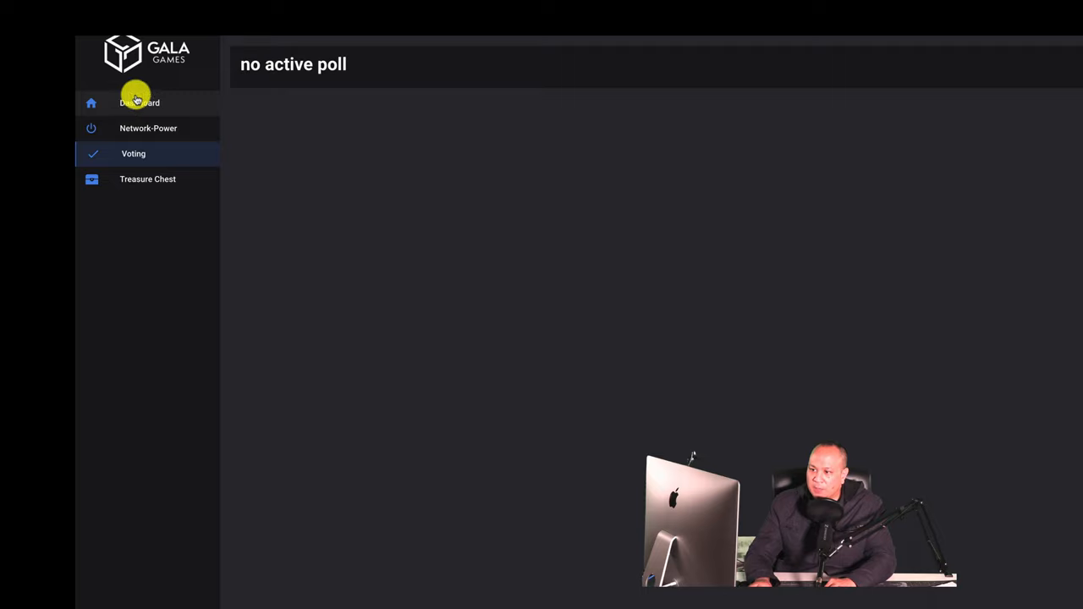
{"action": "left_click", "coordinate": [137, 102]}
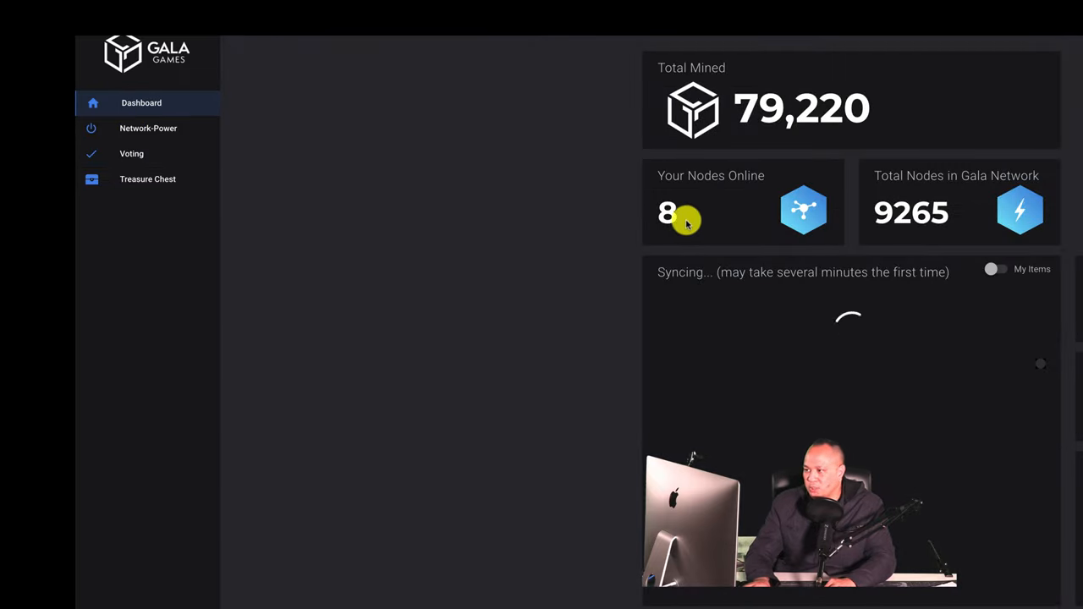
{"action": "mouse_move", "coordinate": [716, 167]}
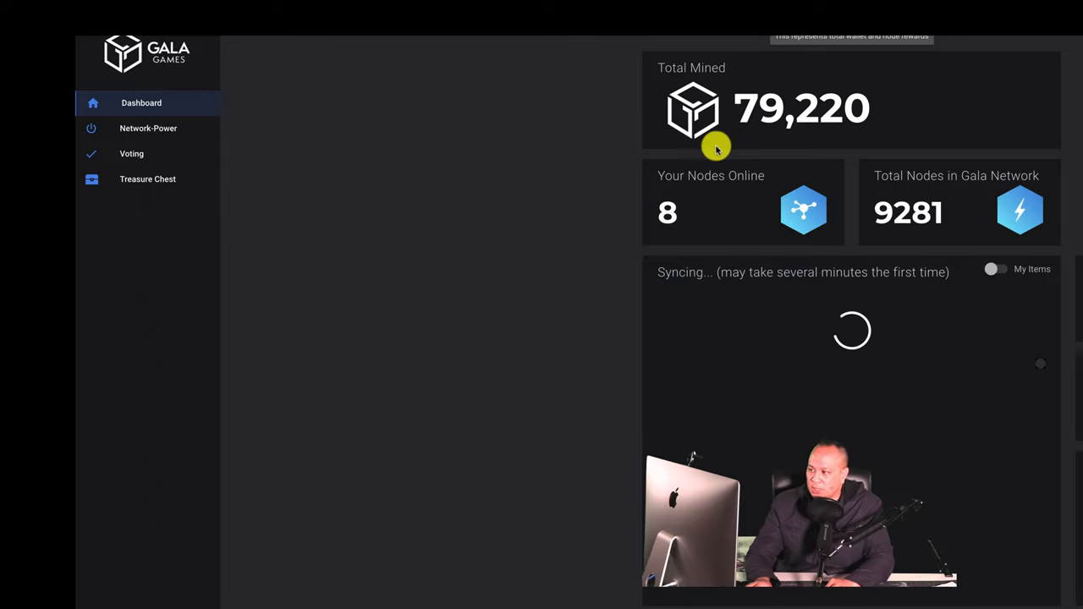
{"action": "mouse_move", "coordinate": [657, 243]}
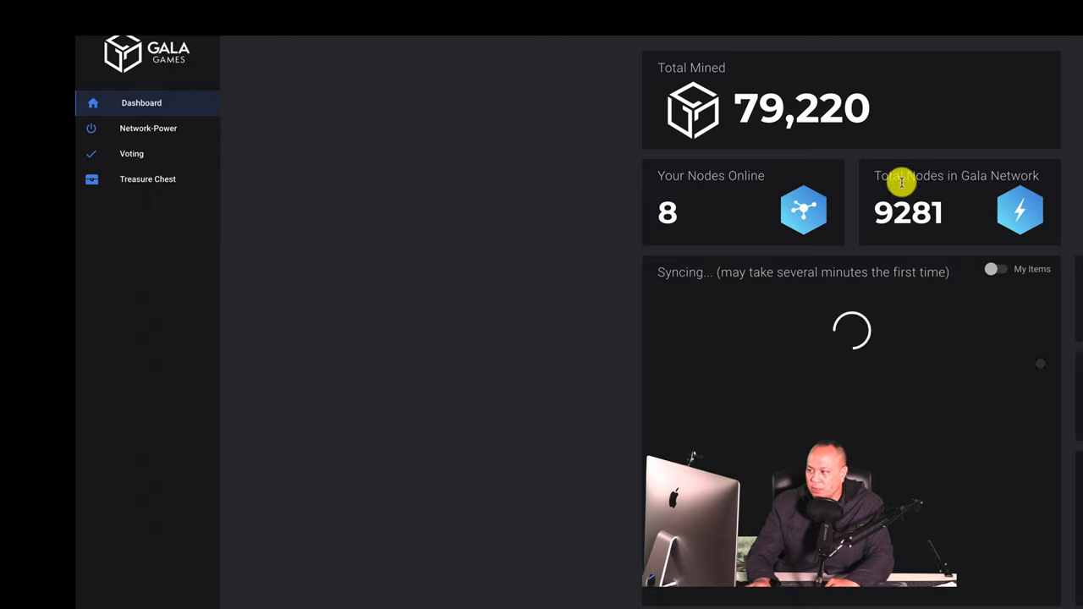
{"action": "mouse_move", "coordinate": [930, 205]}
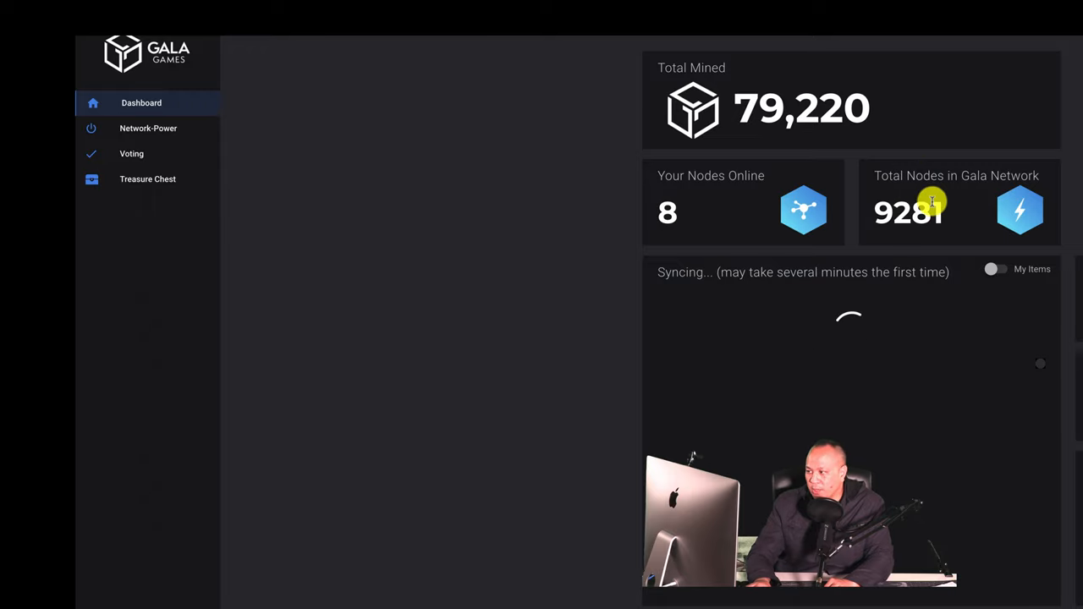